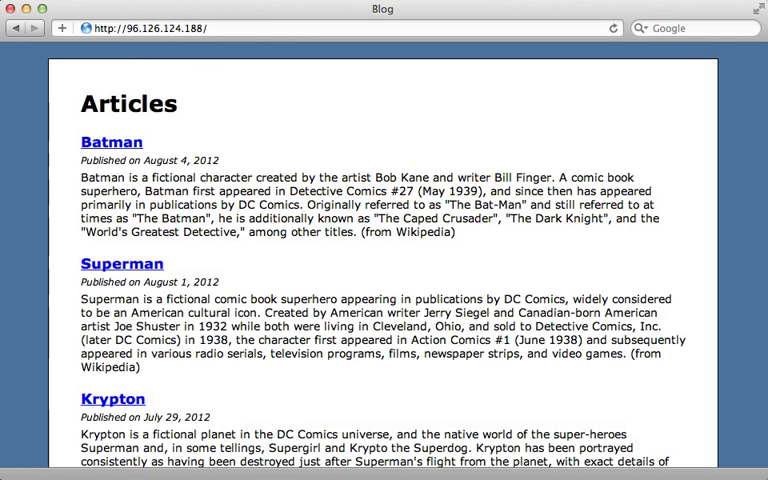
{"action": "mouse_move", "coordinate": [192, 74]}
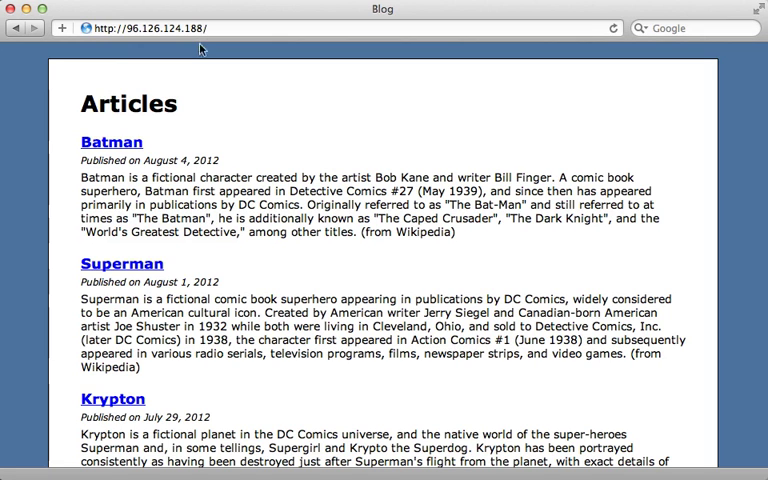
{"action": "mouse_move", "coordinate": [208, 110]}
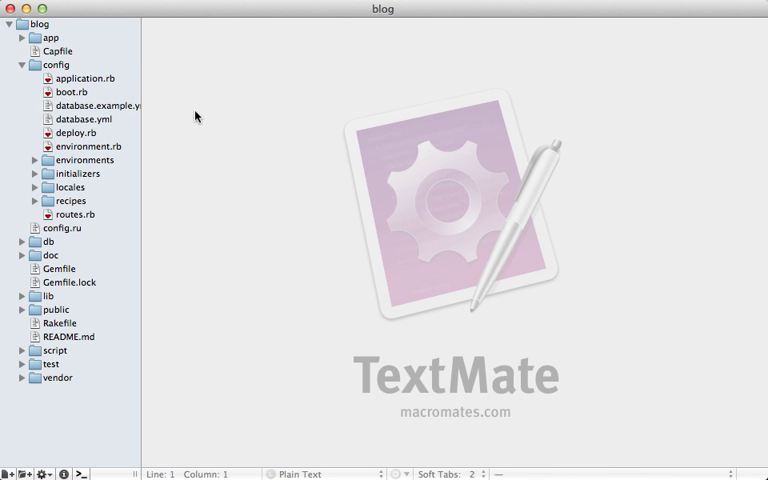
{"action": "mouse_move", "coordinate": [96, 78]}
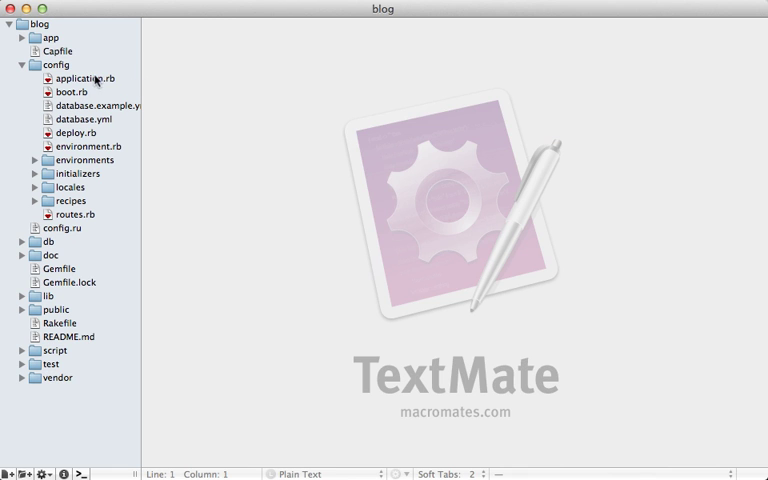
Step: Open config/application.rb and add sleep 10 after the require 'rails/all' line
{"action": "double_click", "coordinate": [82, 78]}
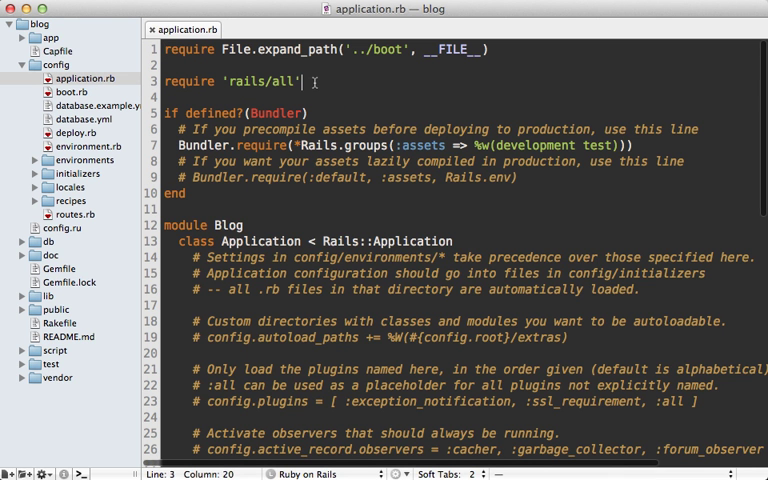
{"action": "type", "text": "sleep 10"}
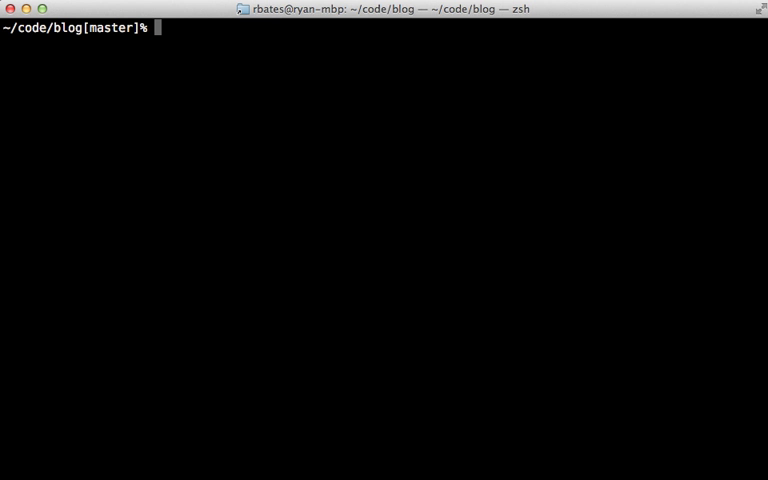
Step: Commit with message 'simulating long app load', push, and start cap deploy
{"action": "type", "text": "git commit -am"}
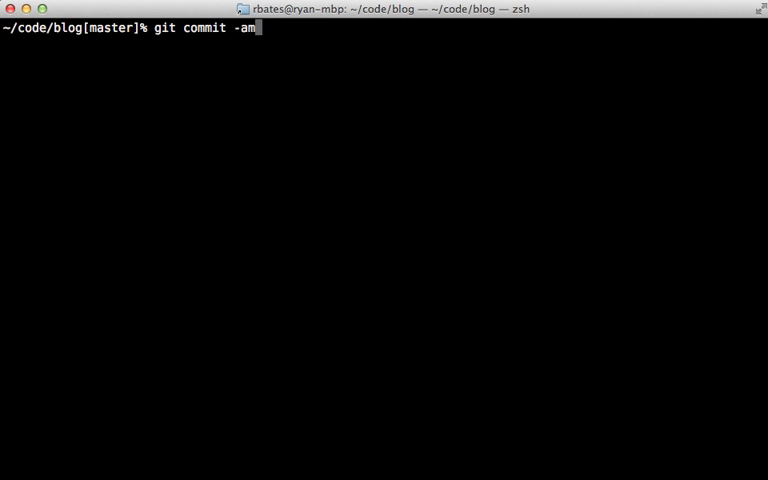
{"action": "type", "text": "'simulating l"}
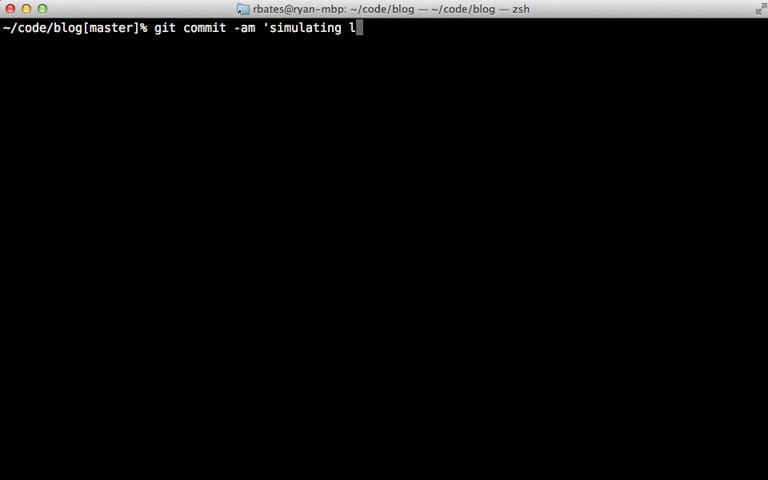
{"action": "key", "text": "Return"}
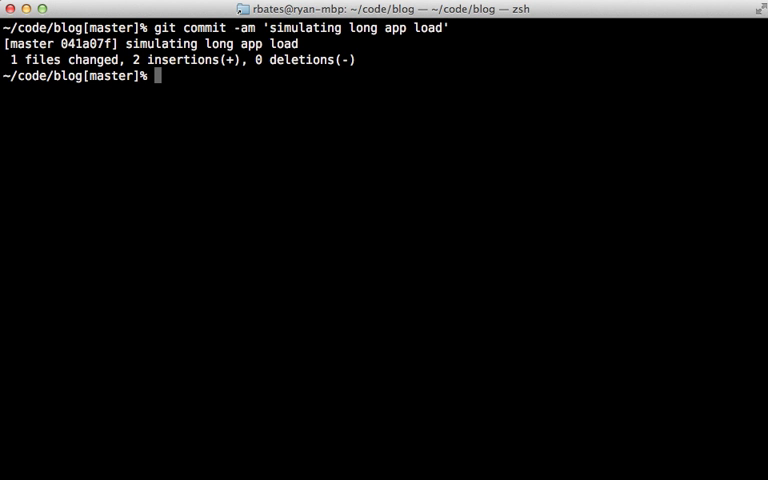
{"action": "type", "text": "git push"}
{"action": "type", "text": "cap deploy"}
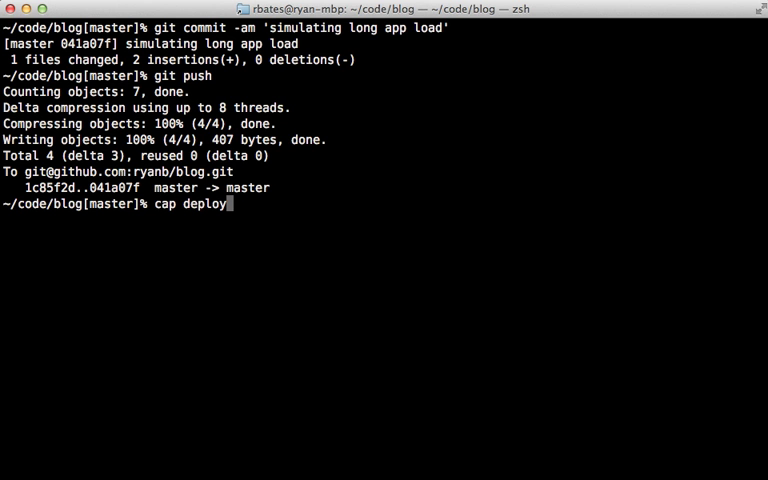
{"action": "key", "text": "Return"}
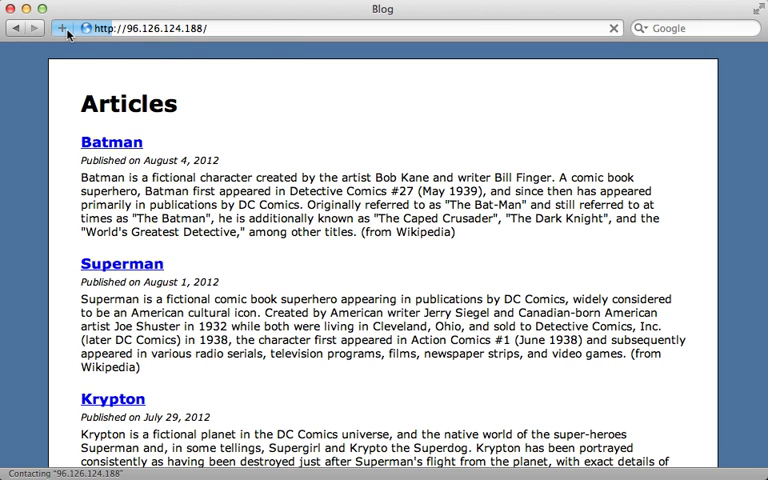
{"action": "mouse_move", "coordinate": [145, 55]}
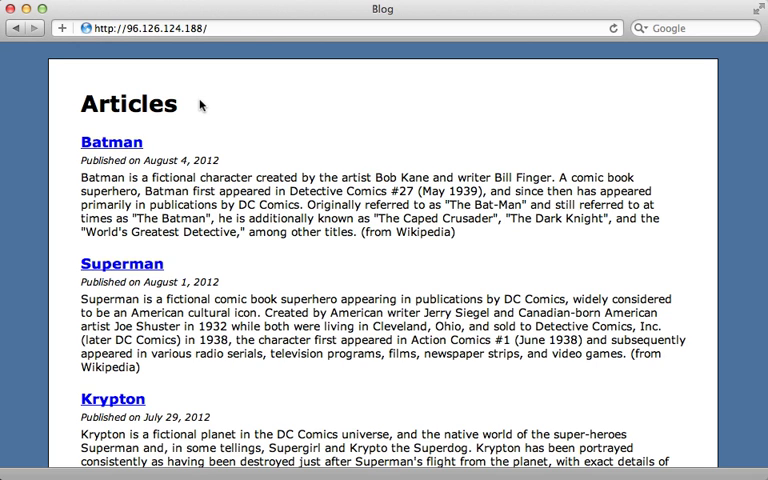
{"action": "mouse_move", "coordinate": [194, 90]}
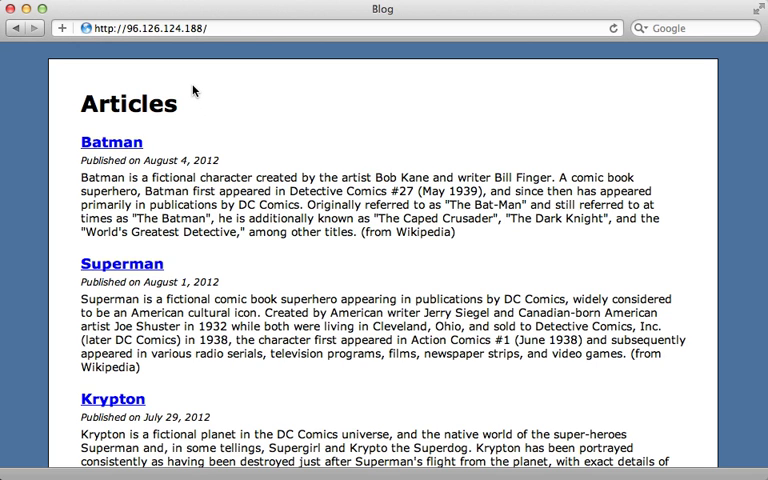
{"action": "mouse_move", "coordinate": [185, 62]}
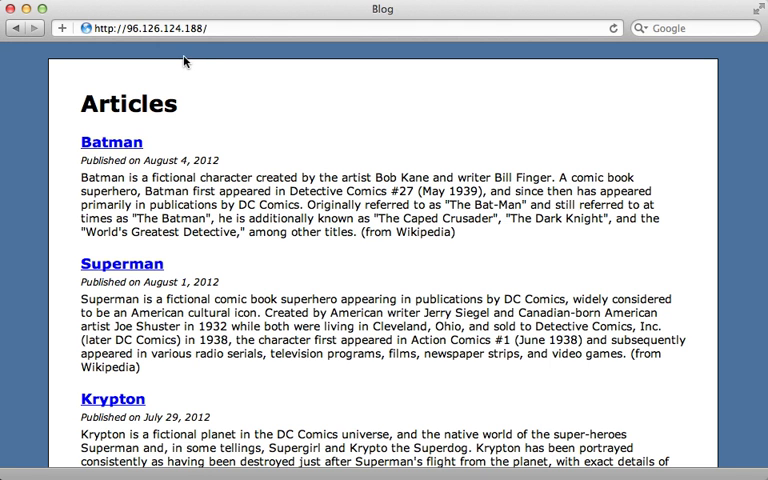
{"action": "mouse_move", "coordinate": [192, 67]}
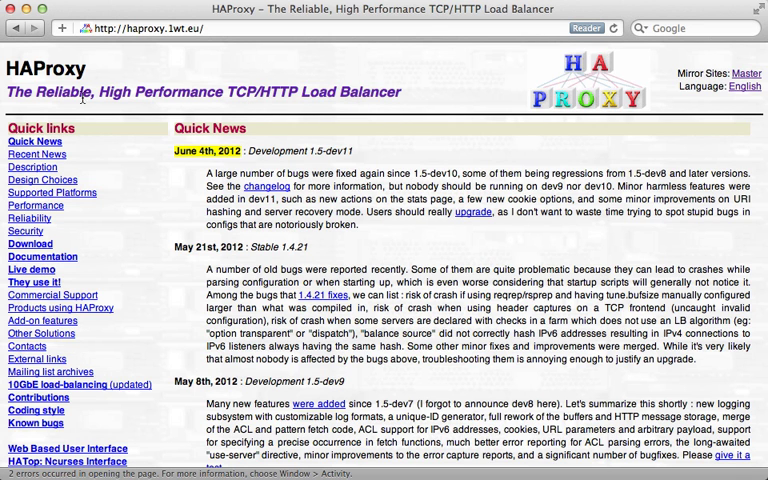
{"action": "mouse_move", "coordinate": [172, 106]}
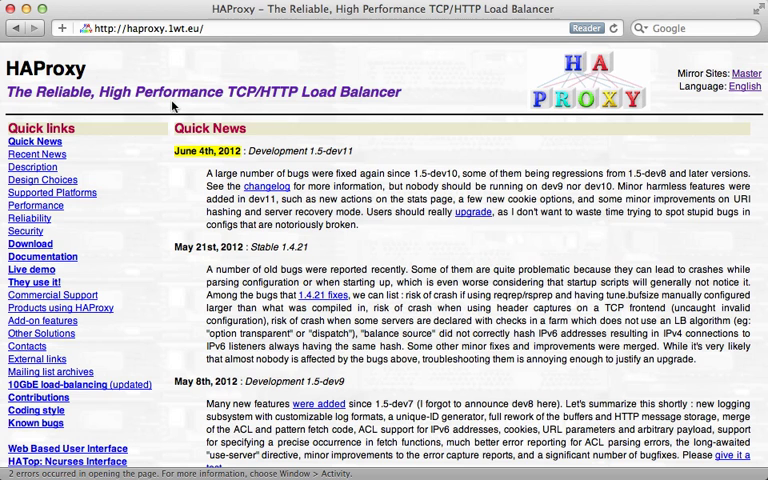
{"action": "mouse_move", "coordinate": [173, 122]}
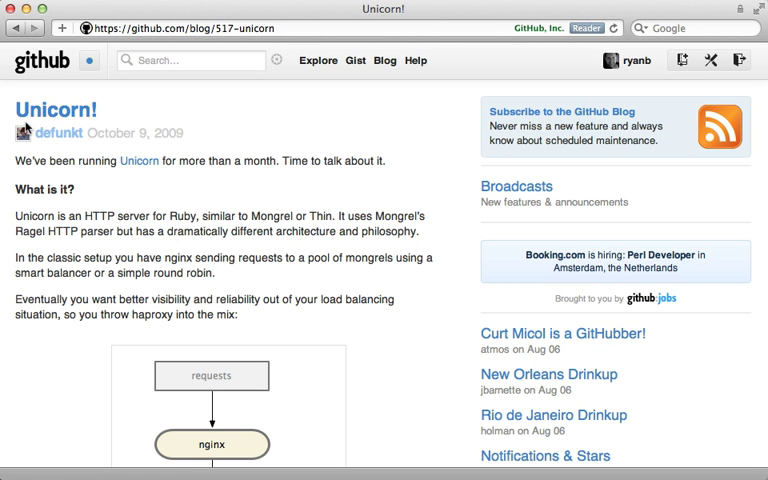
{"action": "mouse_move", "coordinate": [475, 260]}
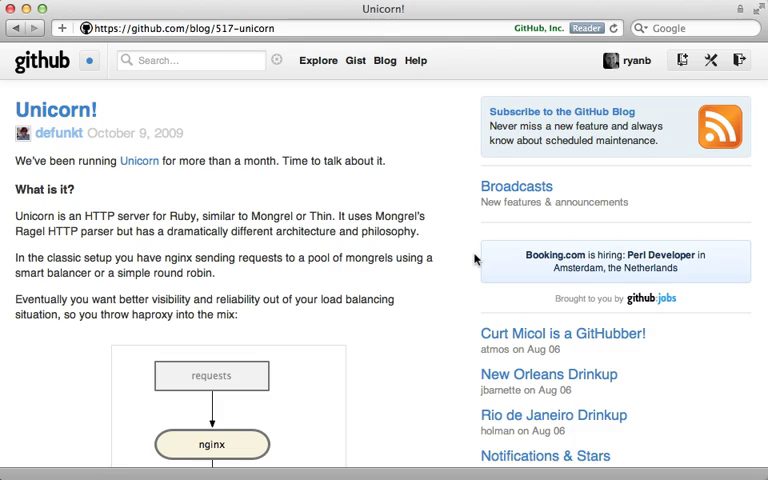
Step: Scroll the Unicorn! post down to GitHub's Setup config and its before_fork block
{"action": "scroll", "scroll_direction": "down", "scroll_amount": 3}
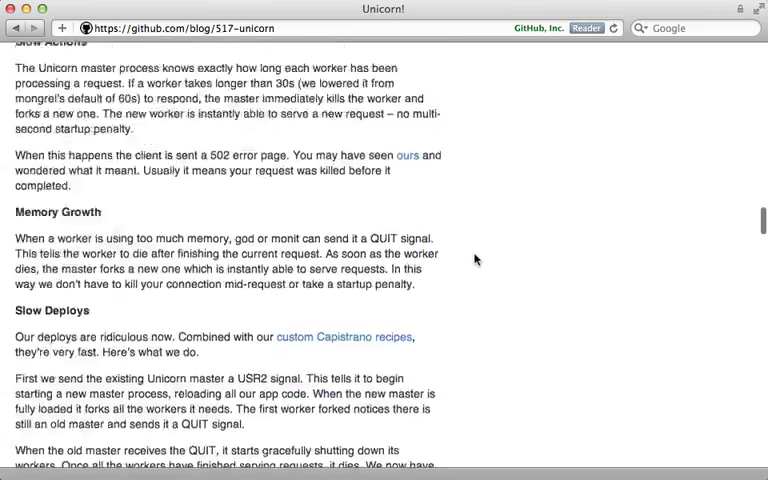
{"action": "scroll", "scroll_direction": "down", "scroll_amount": 3}
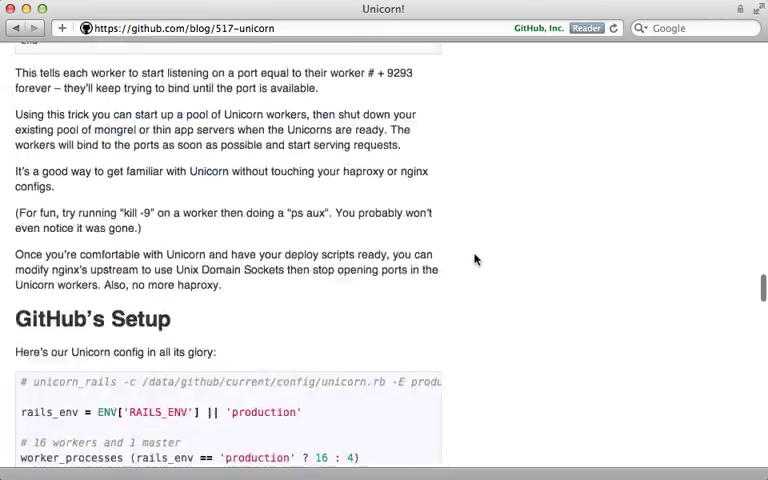
{"action": "scroll", "scroll_direction": "down", "scroll_amount": 3}
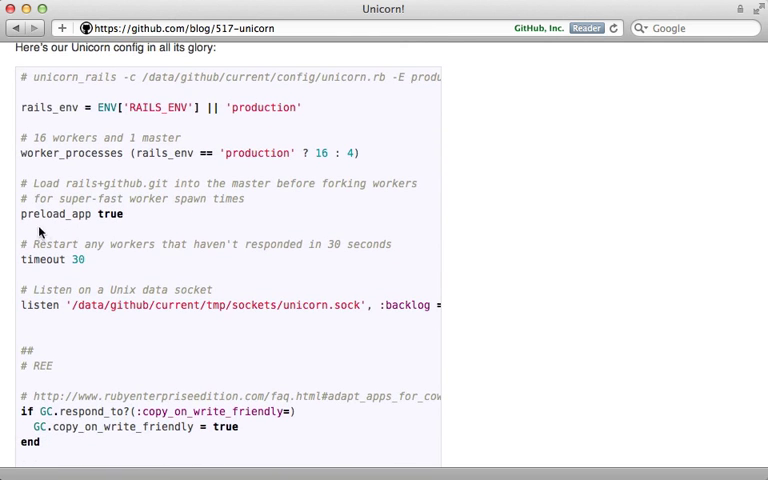
{"action": "mouse_move", "coordinate": [114, 228]}
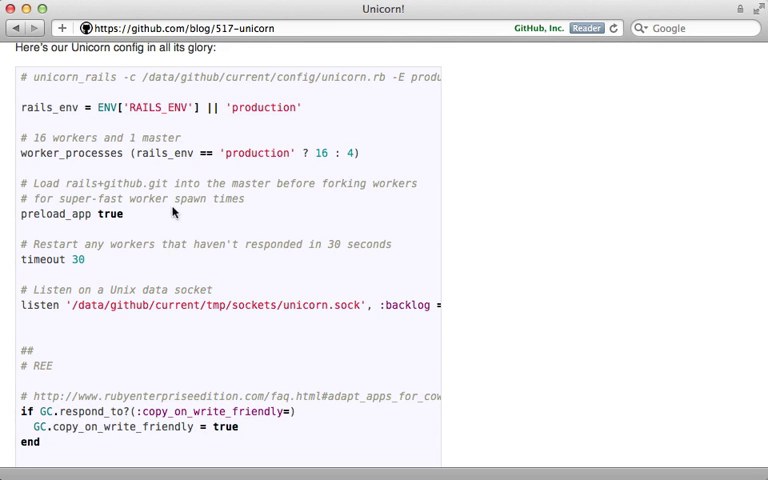
{"action": "scroll", "scroll_direction": "down", "scroll_amount": 3}
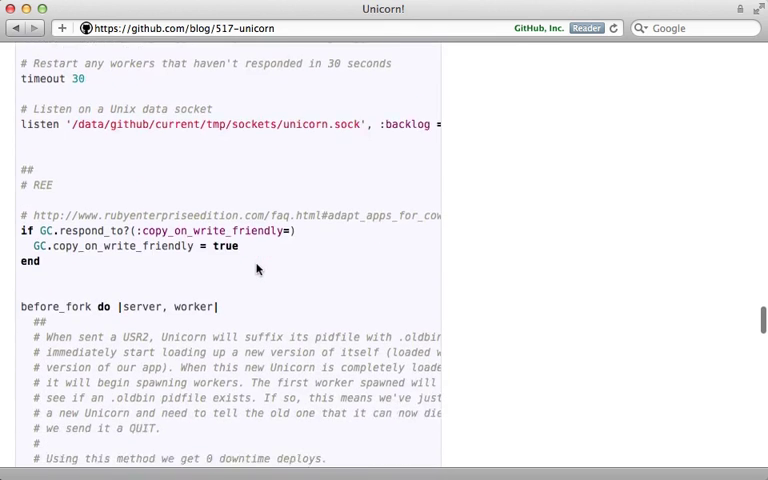
{"action": "scroll", "scroll_direction": "down", "scroll_amount": 3}
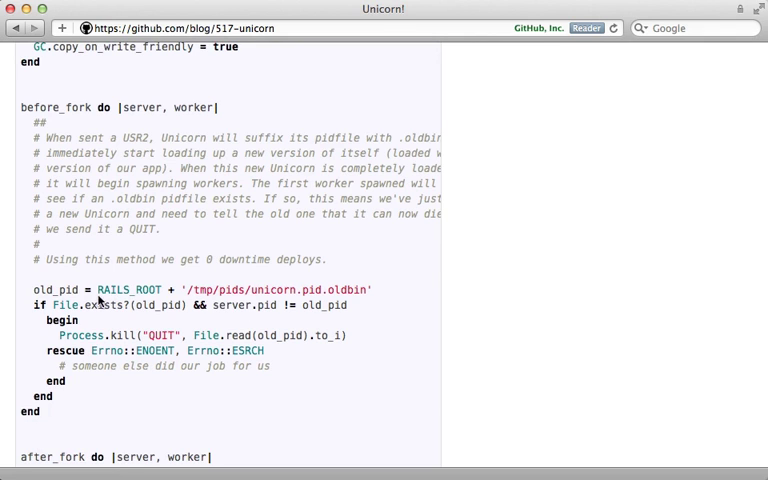
{"action": "mouse_move", "coordinate": [84, 407]}
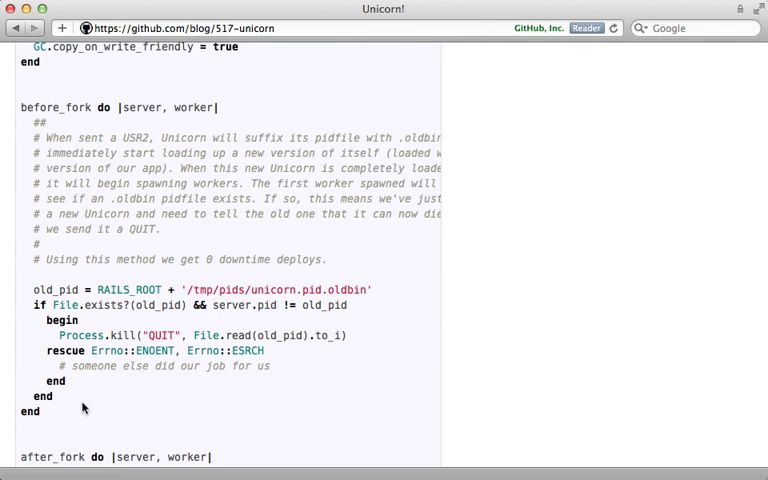
{"action": "mouse_move", "coordinate": [353, 290]}
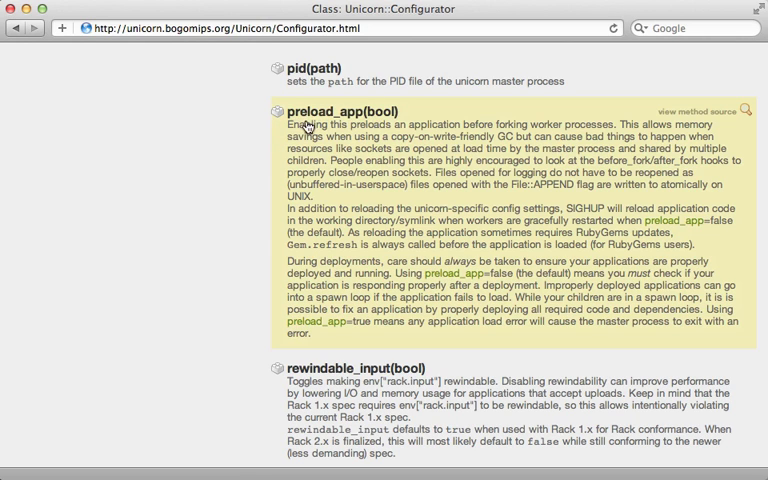
{"action": "mouse_move", "coordinate": [350, 178]}
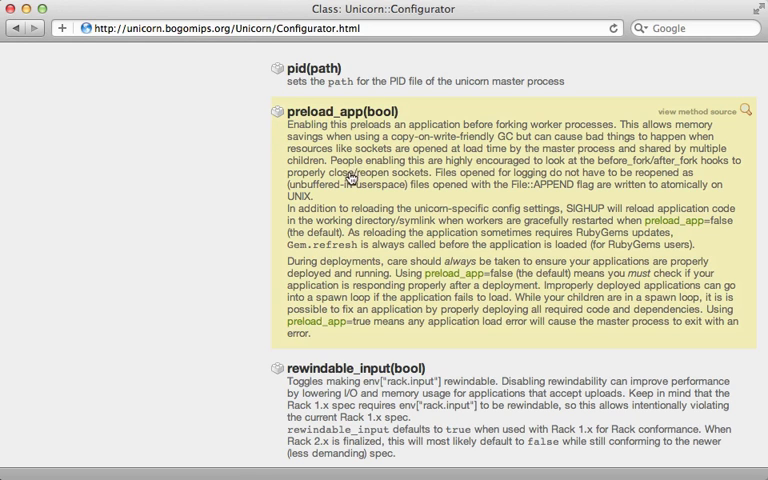
{"action": "mouse_move", "coordinate": [558, 168]}
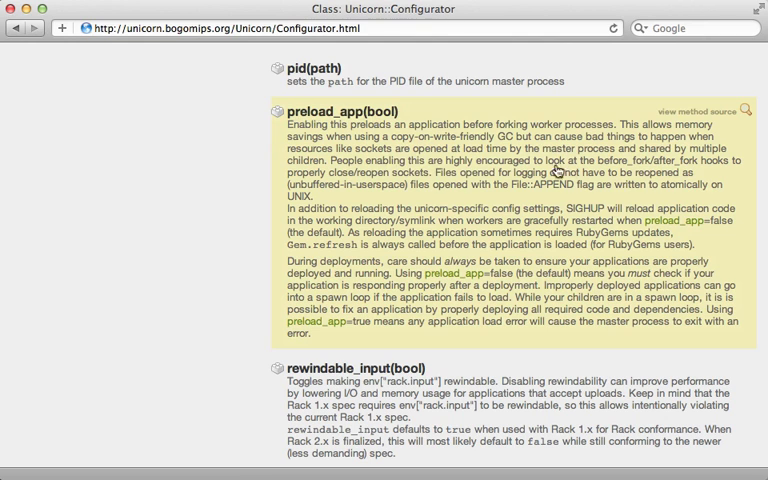
{"action": "mouse_move", "coordinate": [432, 182]}
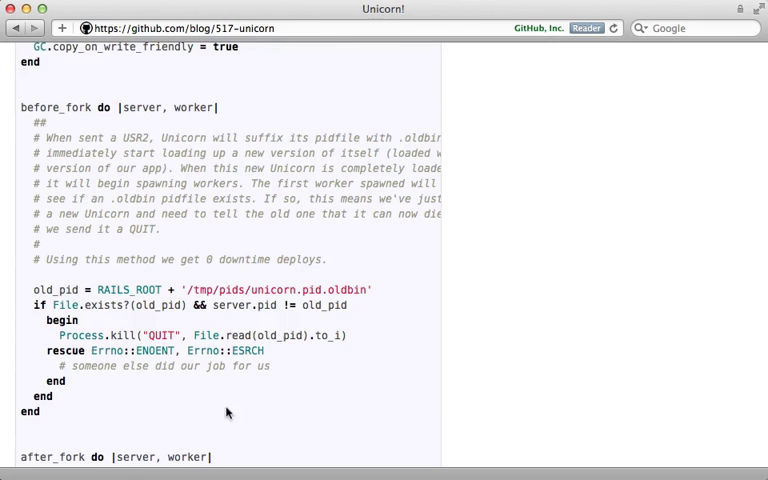
Step: Scroll further down the Unicorn config to the after_fork connection block
{"action": "scroll", "scroll_direction": "down", "scroll_amount": 3}
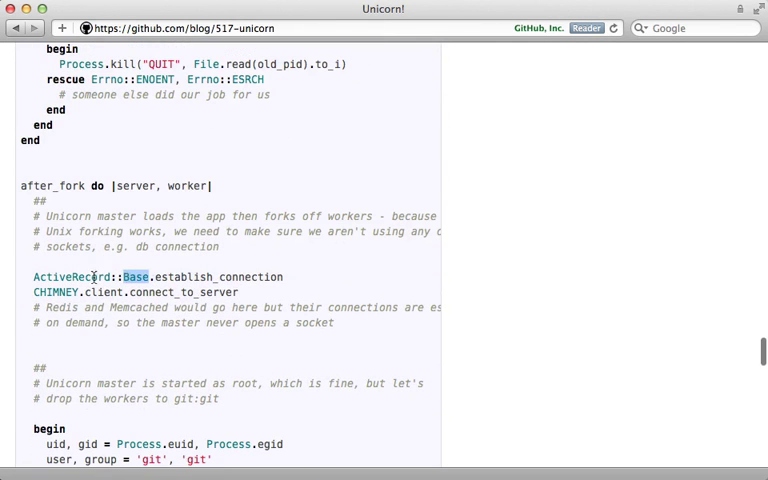
{"action": "mouse_move", "coordinate": [320, 271]}
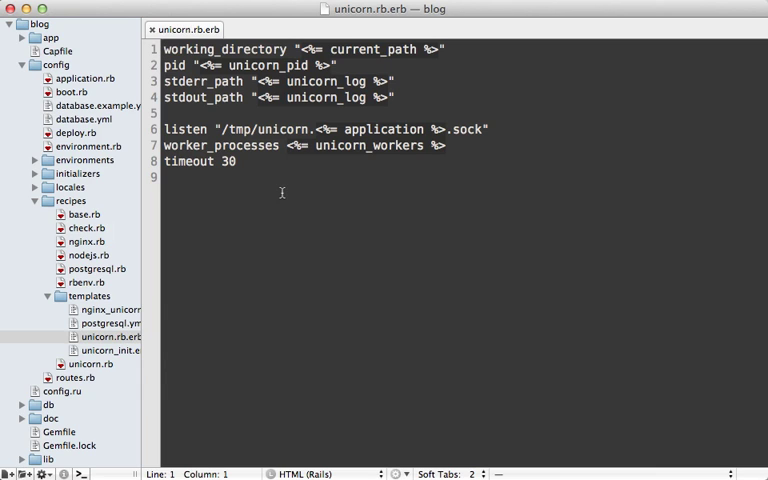
{"action": "mouse_move", "coordinate": [283, 191]}
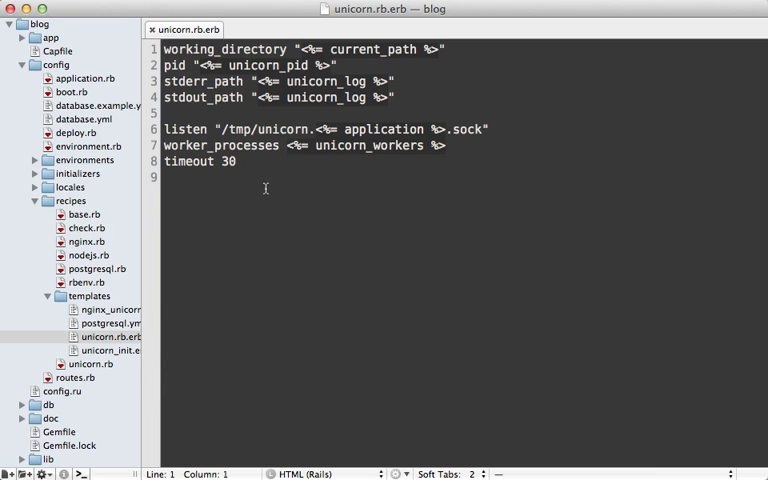
Step: Insert preload_app true, before_fork and after_fork hooks below timeout 30 in unicorn.rb.erb
{"action": "left_click", "coordinate": [237, 161]}
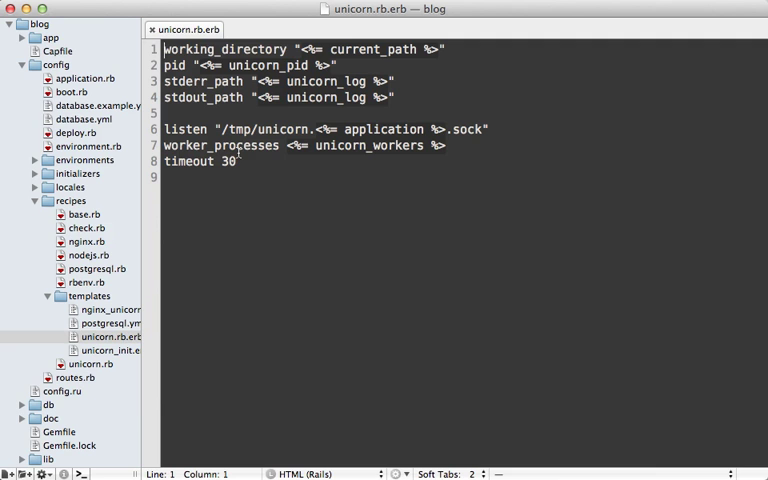
{"action": "left_click", "coordinate": [238, 161]}
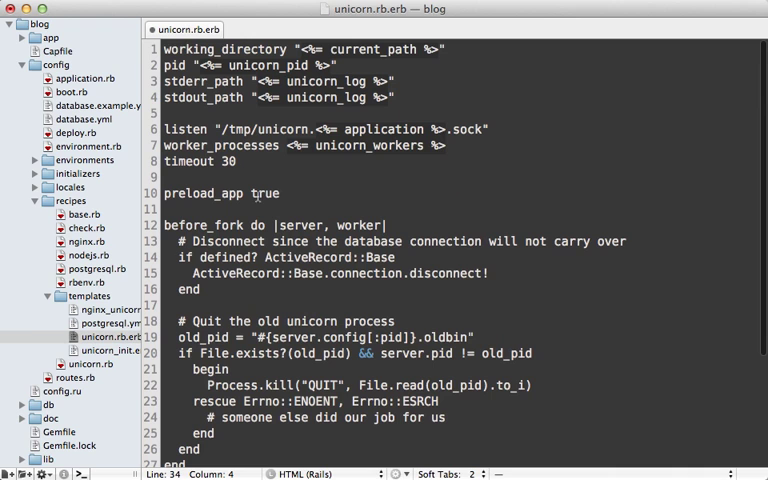
{"action": "scroll", "scroll_direction": "down", "scroll_amount": 3}
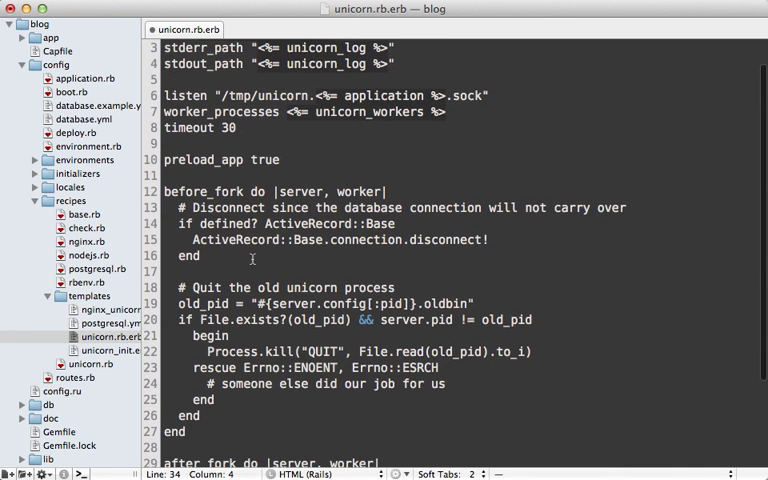
{"action": "mouse_move", "coordinate": [224, 268]}
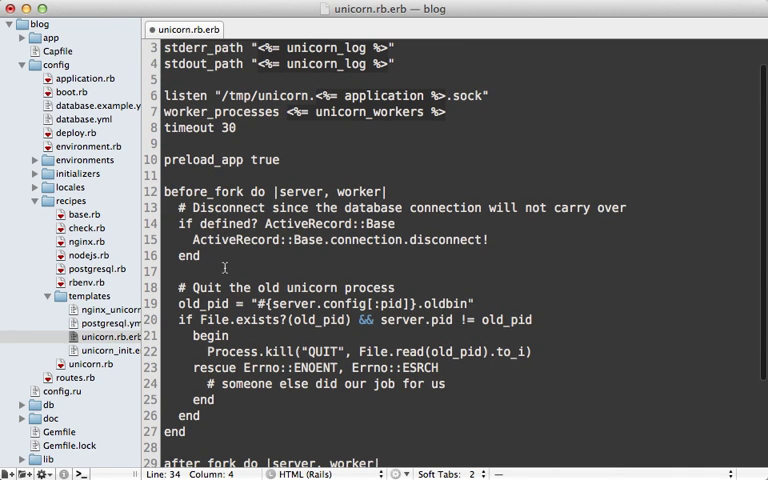
{"action": "scroll", "scroll_direction": "down", "scroll_amount": 3}
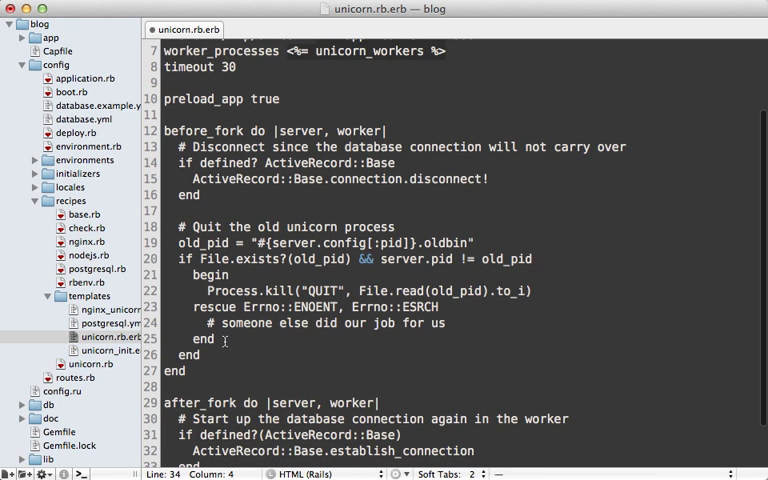
{"action": "scroll", "scroll_direction": "down", "scroll_amount": 3}
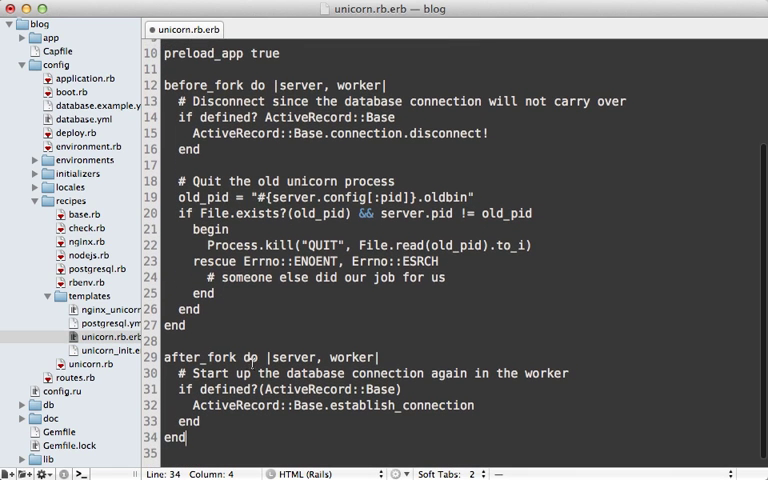
{"action": "mouse_move", "coordinate": [433, 393]}
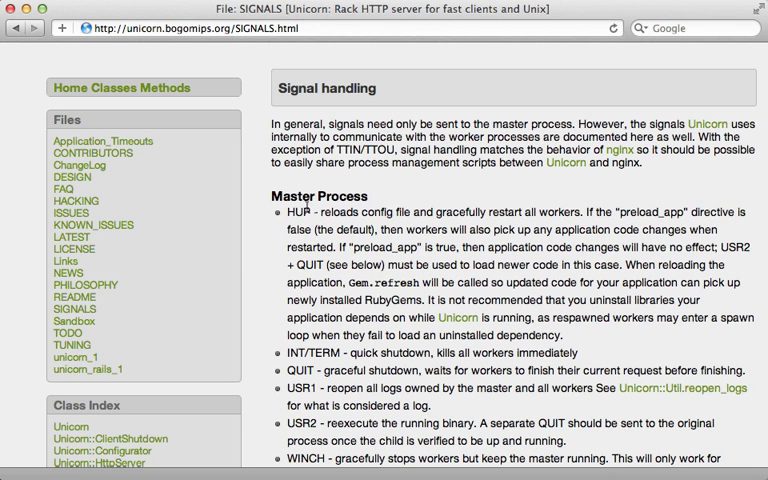
Step: Read Unicorn's SIGNALS page, highlighting HUP and USR2, down to the binary upgrade procedure
{"action": "double_click", "coordinate": [297, 212]}
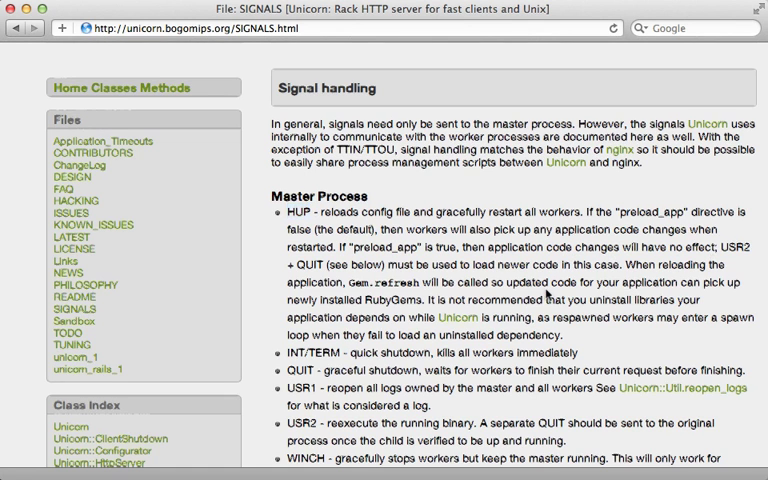
{"action": "scroll", "scroll_direction": "down", "scroll_amount": 3}
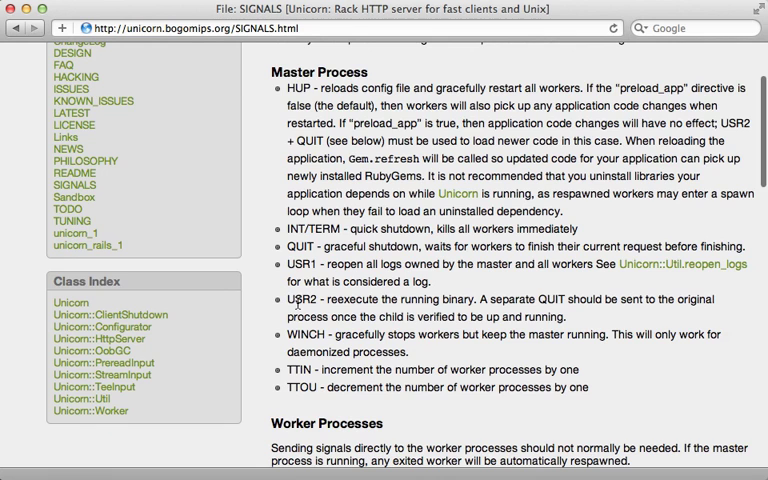
{"action": "double_click", "coordinate": [302, 298]}
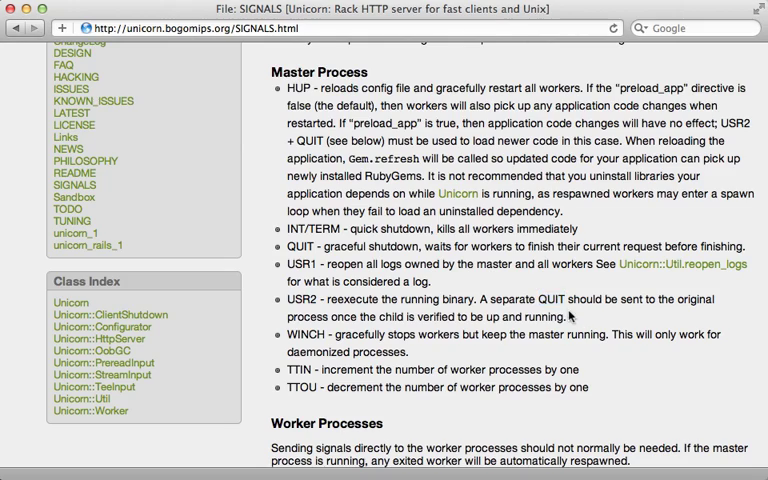
{"action": "scroll", "scroll_direction": "down", "scroll_amount": 3}
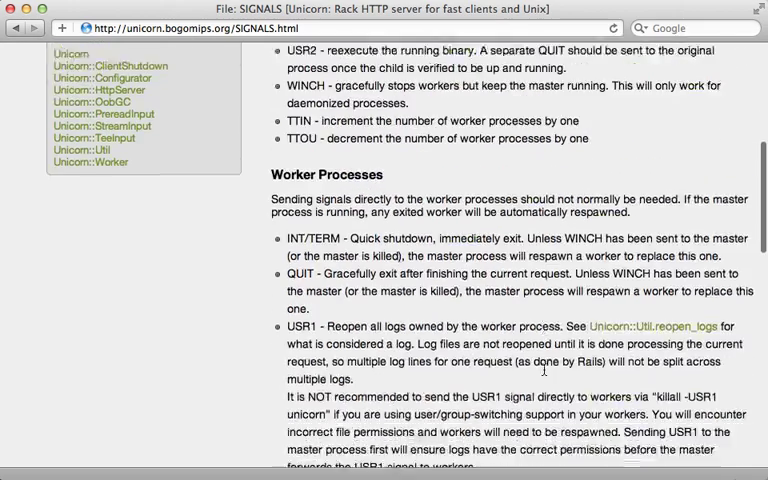
{"action": "scroll", "scroll_direction": "down", "scroll_amount": 3}
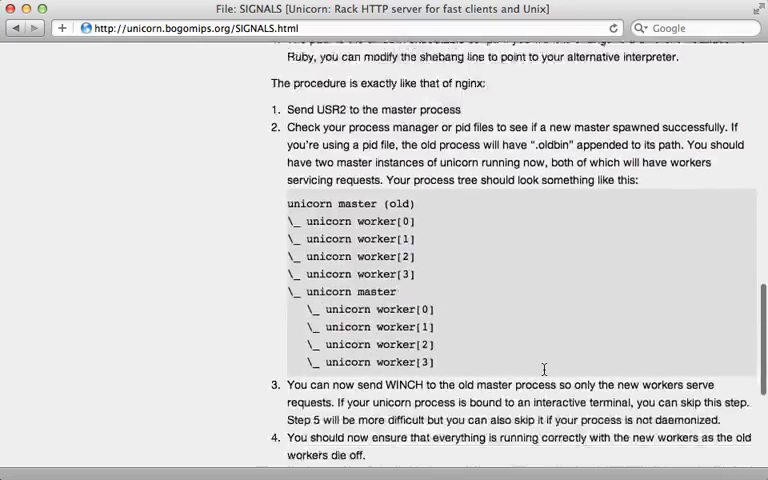
{"action": "scroll", "scroll_direction": "down", "scroll_amount": 3}
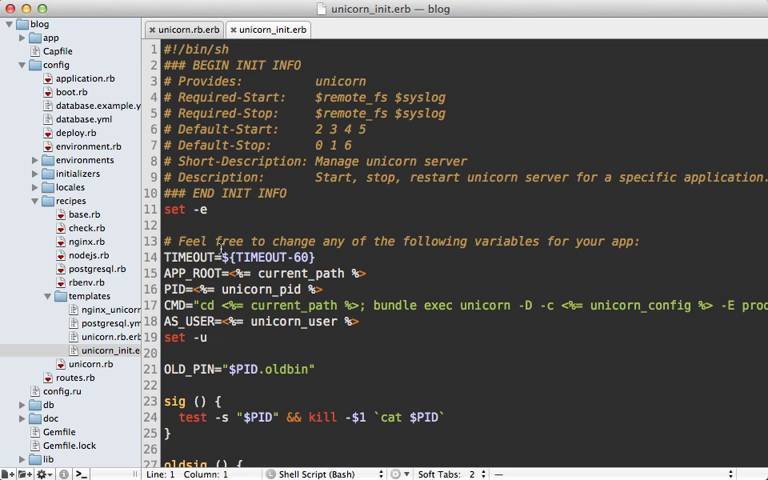
Step: Scroll unicorn_init.erb to its case statement and search for USR
{"action": "scroll", "scroll_direction": "down", "scroll_amount": 3}
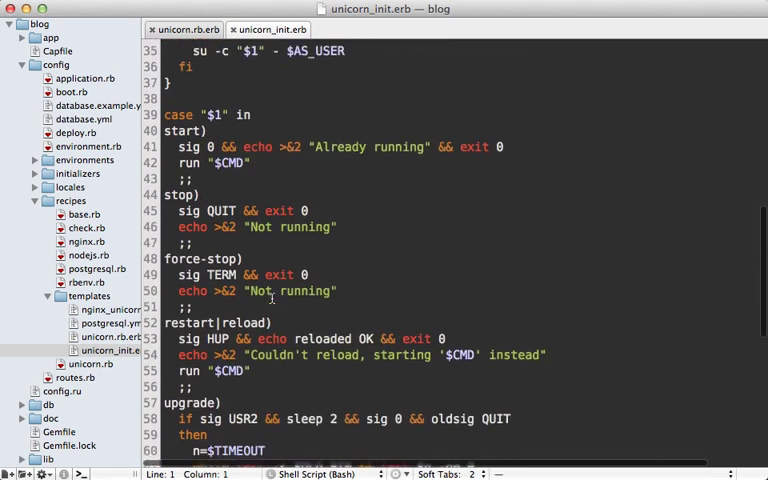
{"action": "scroll", "scroll_direction": "down", "scroll_amount": 3}
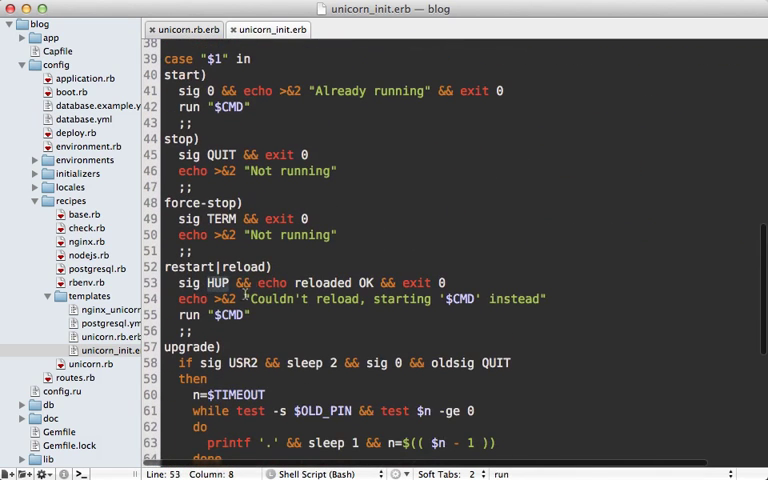
{"action": "type", "text": "USR"}
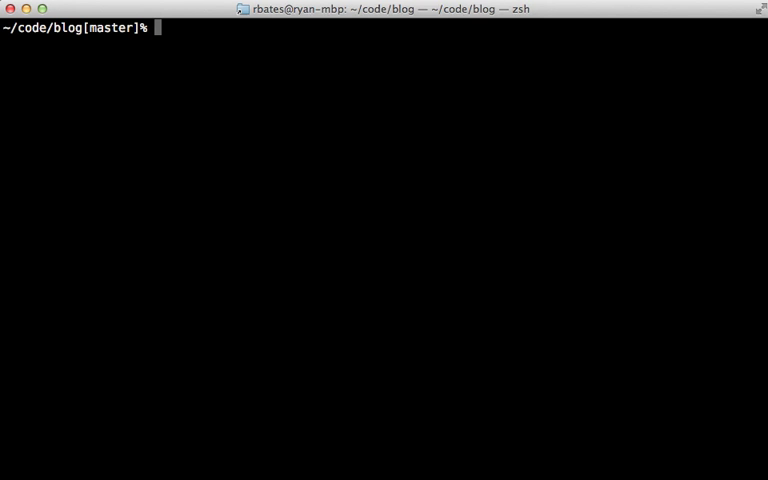
Step: Run cap unicorn:setup unicorn:stop unicorn:start
{"action": "type", "text": "cap unico"}
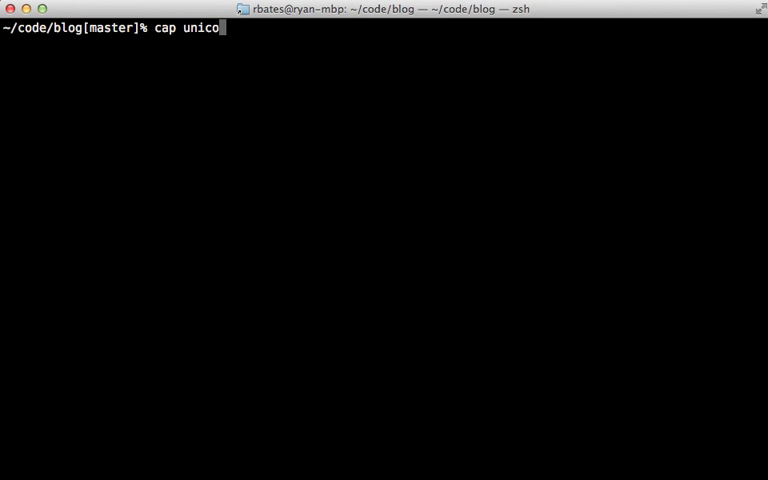
{"action": "type", "text": "rn:setup un"}
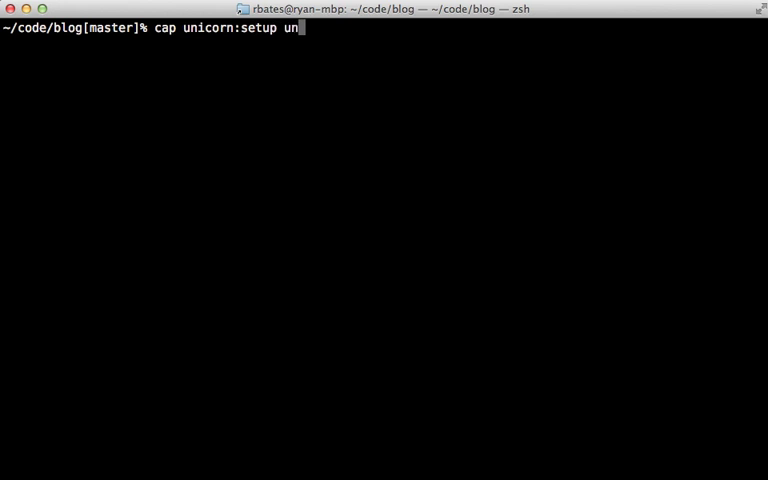
{"action": "type", "text": "icorn:stop"}
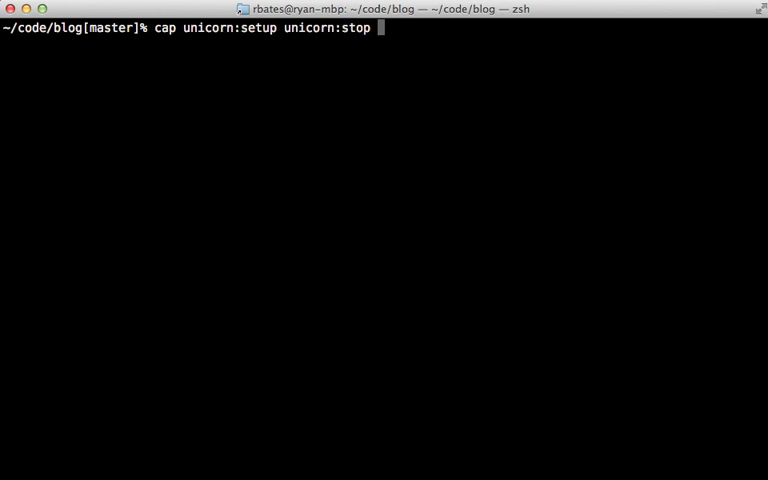
{"action": "type", "text": "unicorn:start"}
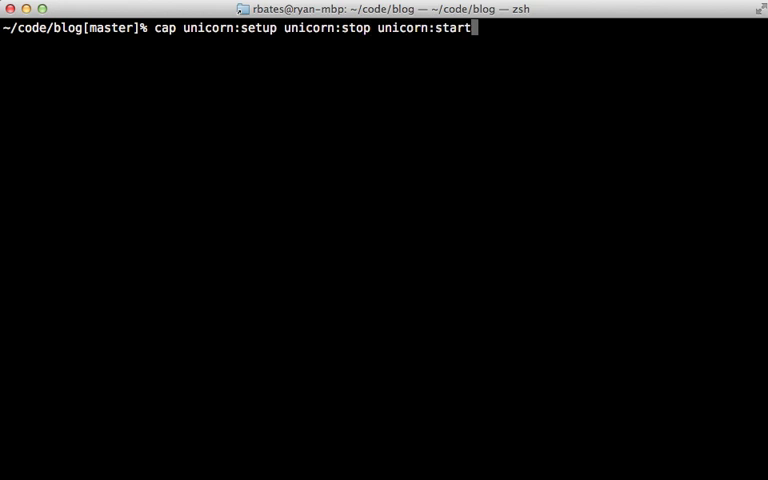
{"action": "key", "text": "Return"}
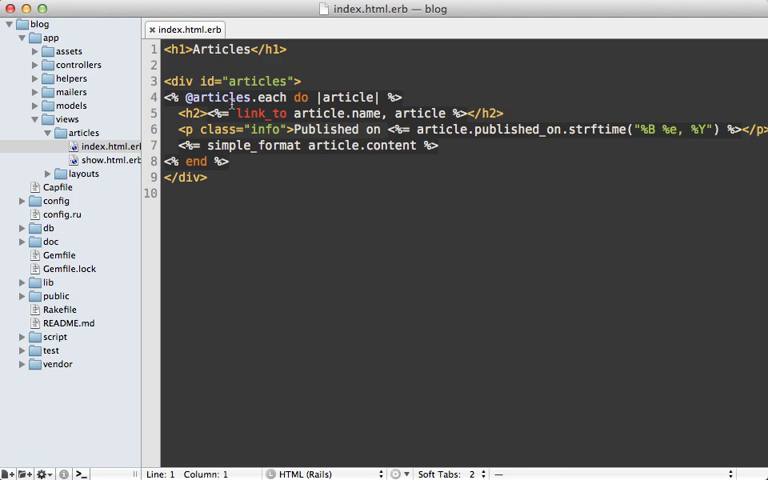
Step: Append 2 to the h1 in articles/index.html.erb so it reads 'Articles 2'
{"action": "type", "text": "2"}
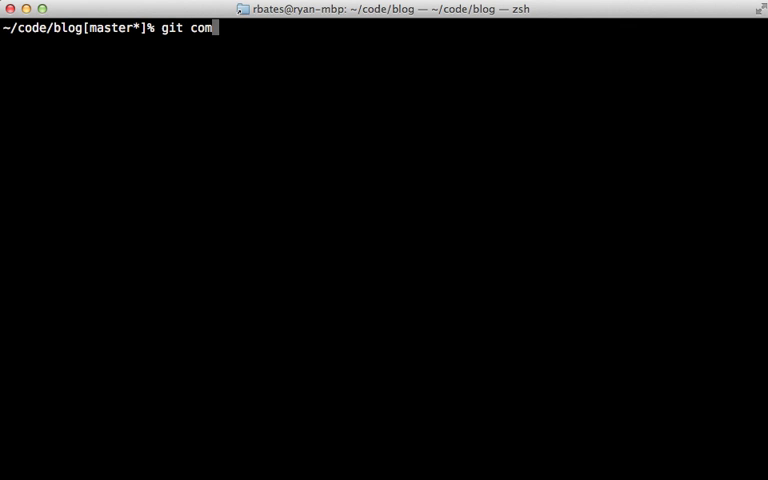
Step: Enter git commit -am with a rename commit message
{"action": "type", "text": "mit -am 'renam"}
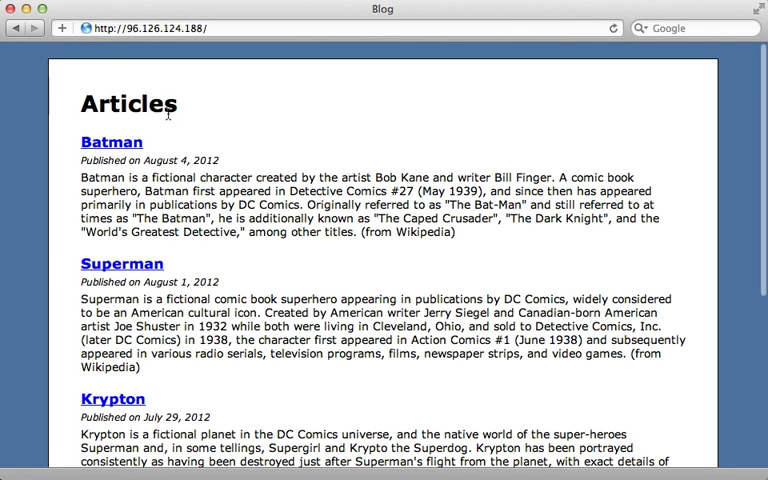
Step: Reload the deployed blog in Safari to show the new Articles 2 heading
{"action": "left_click", "coordinate": [613, 28]}
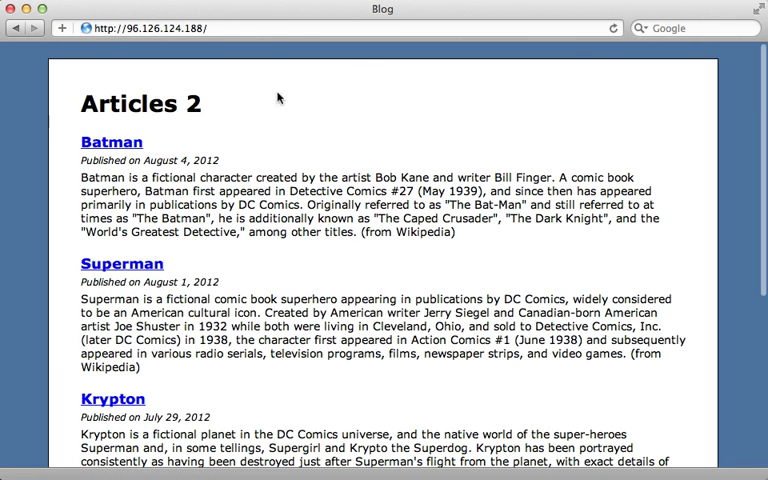
{"action": "mouse_move", "coordinate": [210, 118]}
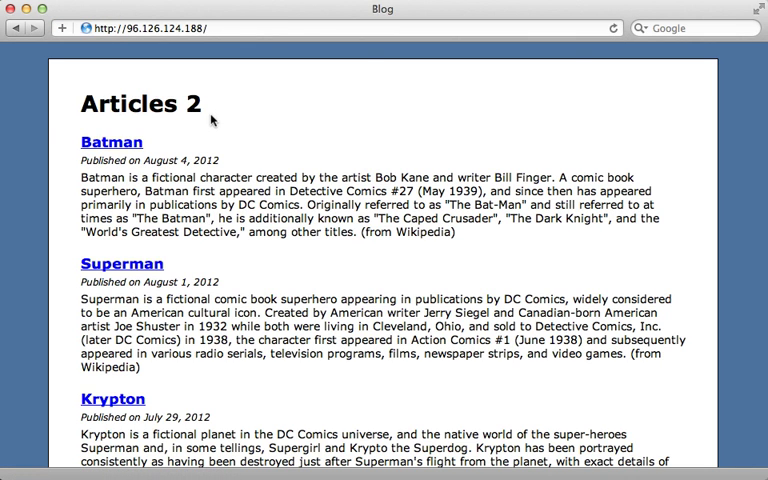
{"action": "mouse_move", "coordinate": [208, 102]}
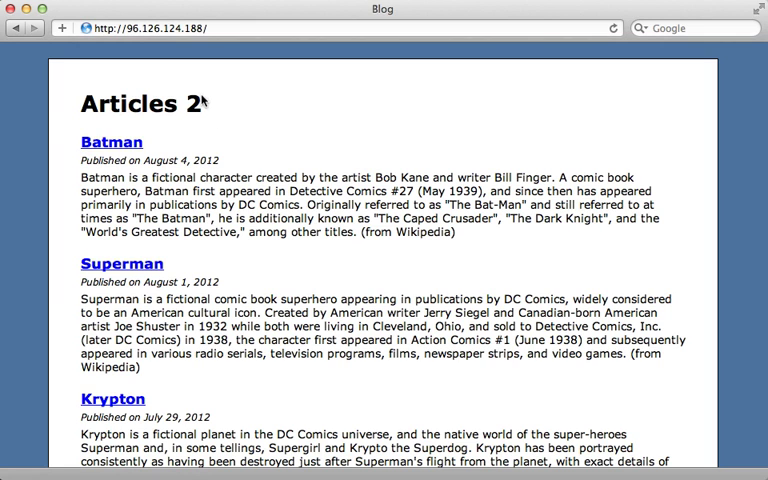
{"action": "mouse_move", "coordinate": [219, 118]}
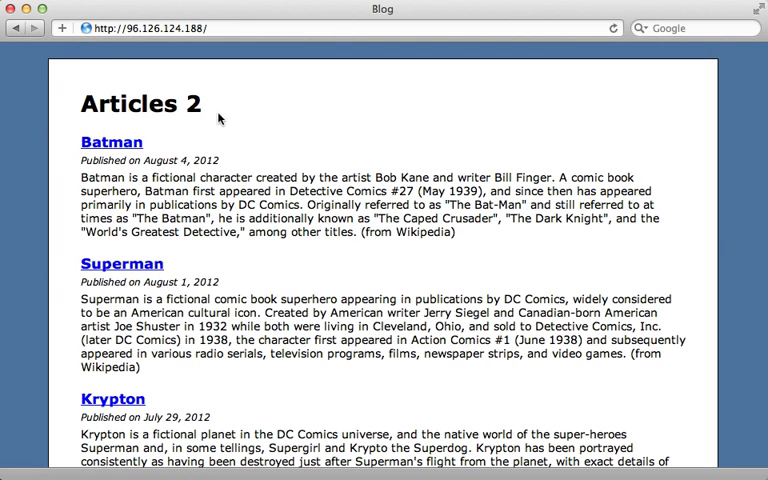
{"action": "mouse_move", "coordinate": [212, 118]}
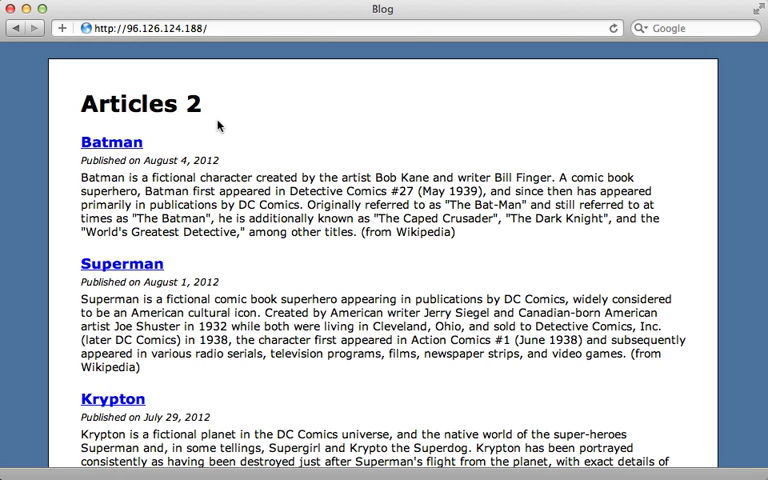
{"action": "mouse_move", "coordinate": [220, 110]}
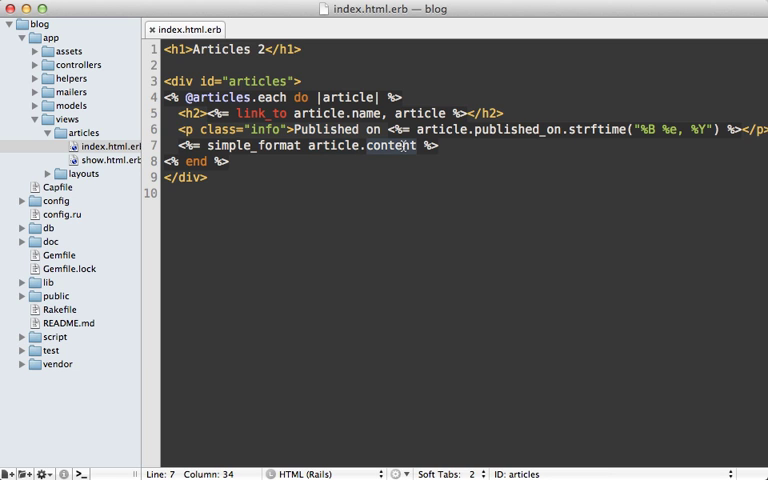
{"action": "mouse_move", "coordinate": [382, 172]}
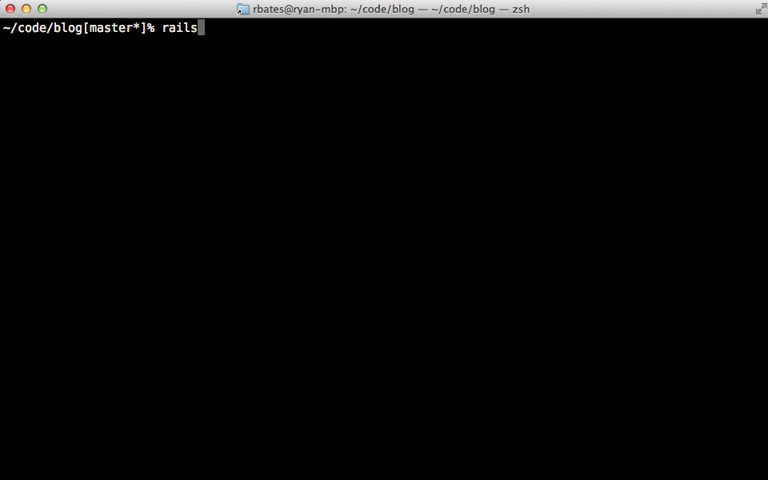
Step: Enter the command rails g migration rename_articles_content_to_body
{"action": "type", "text": "g migration rename"}
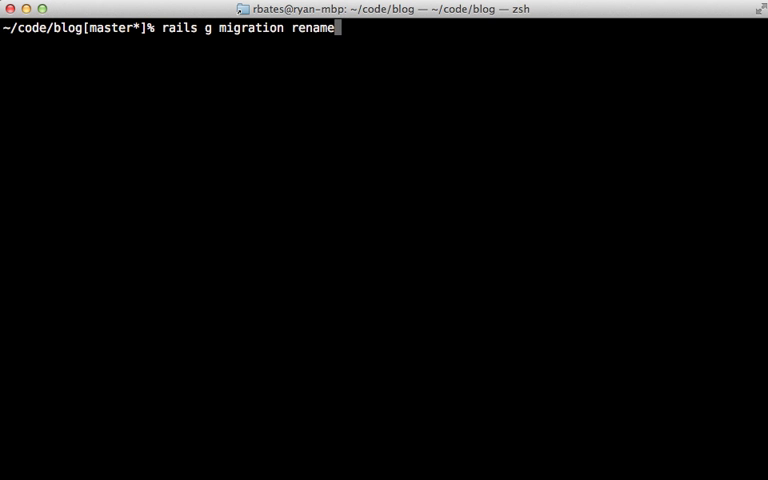
{"action": "type", "text": "_articles"}
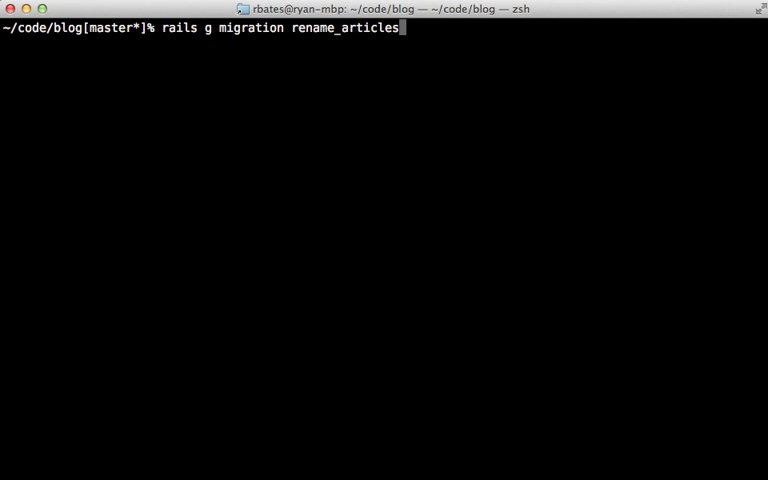
{"action": "type", "text": "_content_to_body"}
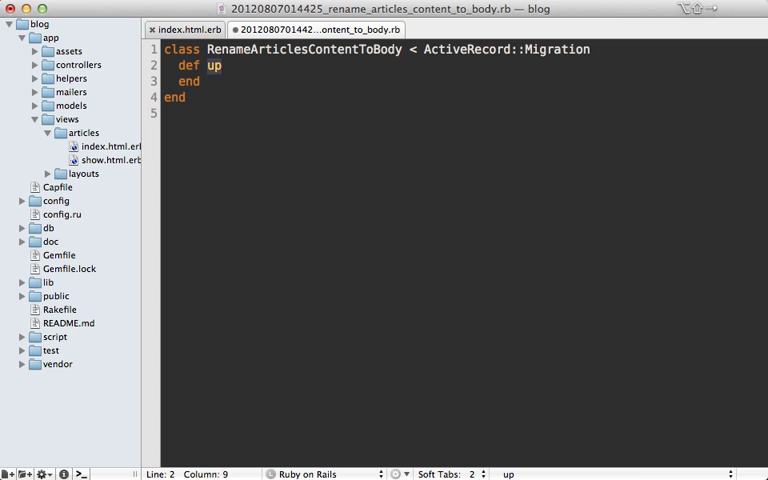
Step: Make the method change and add rename_column :articles, :content, :body
{"action": "type", "text": "change"}
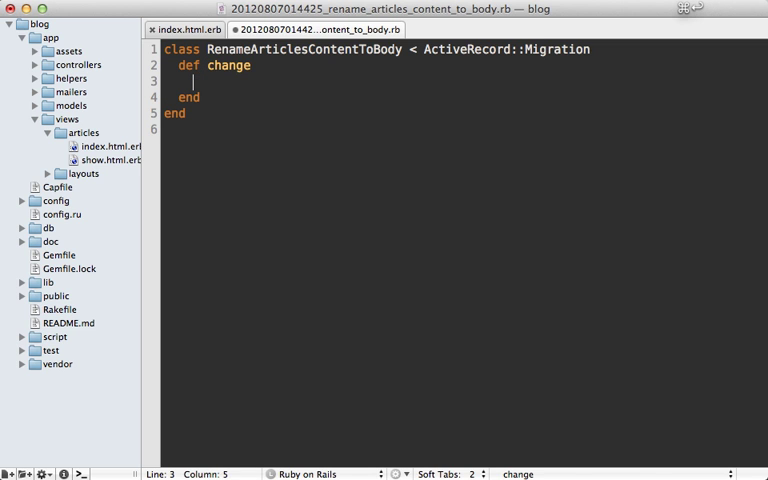
{"action": "type", "text": "rename_column"}
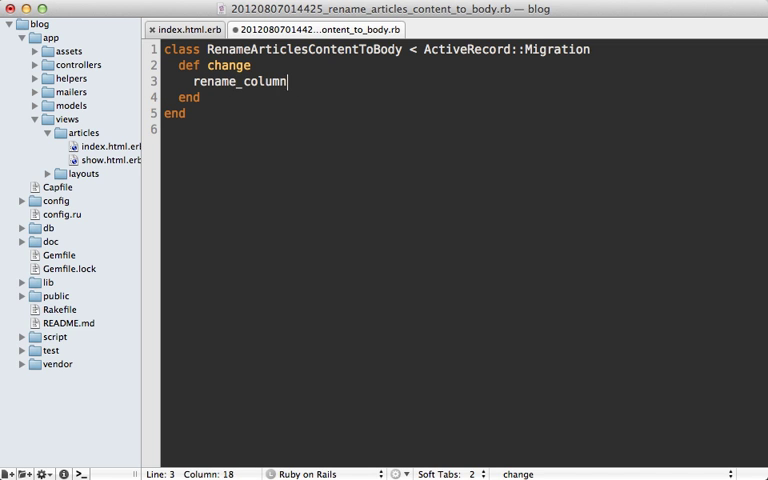
{"action": "type", "text": ":articles,"}
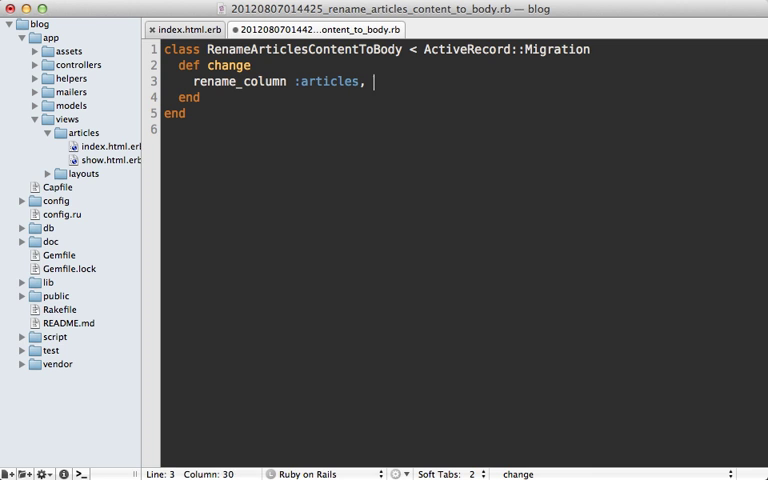
{"action": "type", "text": ":content, :bo"}
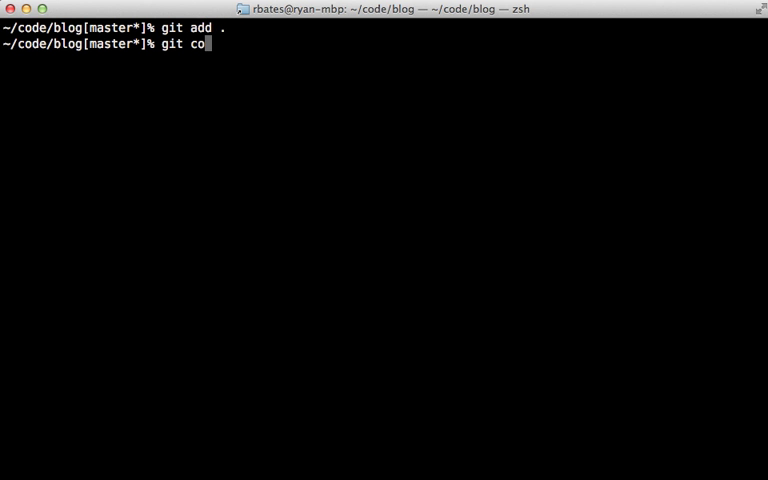
Step: Commit with message 'rename articles content...' and enter cap deploy:migrations
{"action": "type", "text": "mmit -am \"rena"}
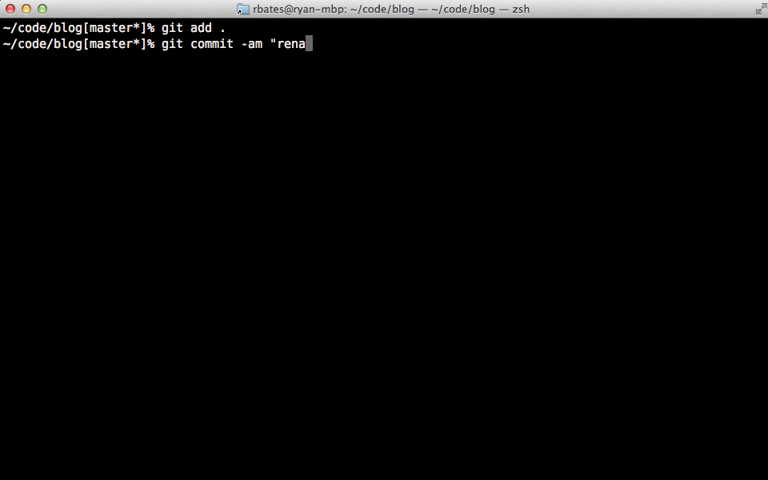
{"action": "type", "text": "me articles conten"}
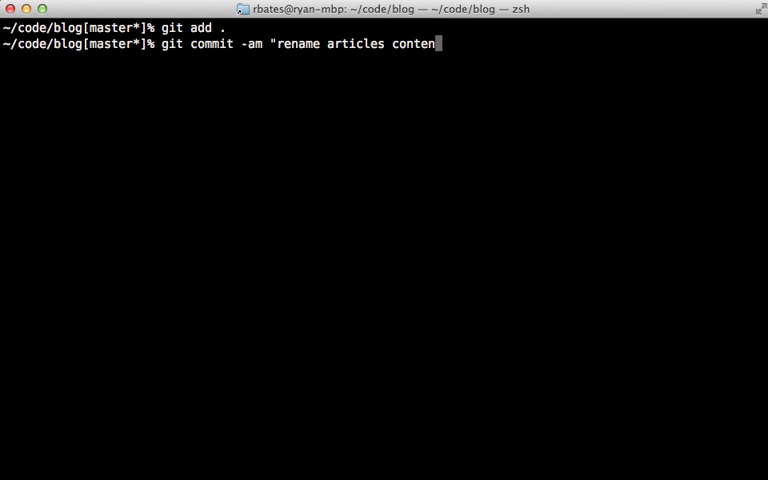
{"action": "key", "text": "Return"}
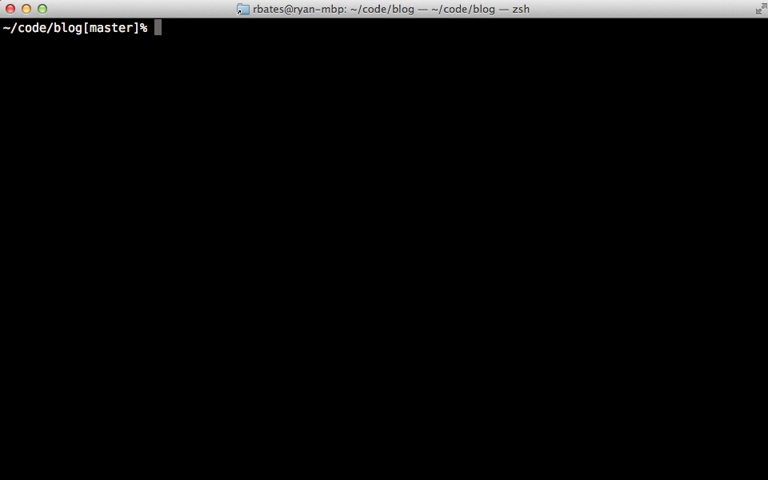
{"action": "type", "text": "cap deploy:migrations"}
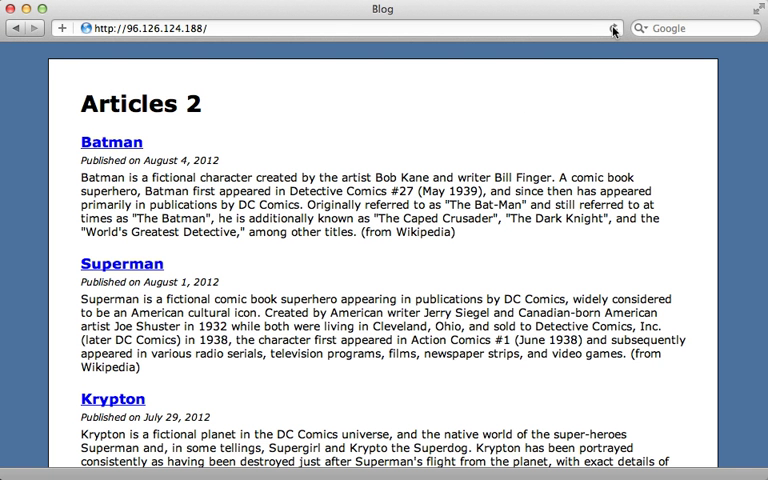
Step: Reload the live blog at 96.126.124.188 twice, getting a 500 error page
{"action": "left_click", "coordinate": [610, 27]}
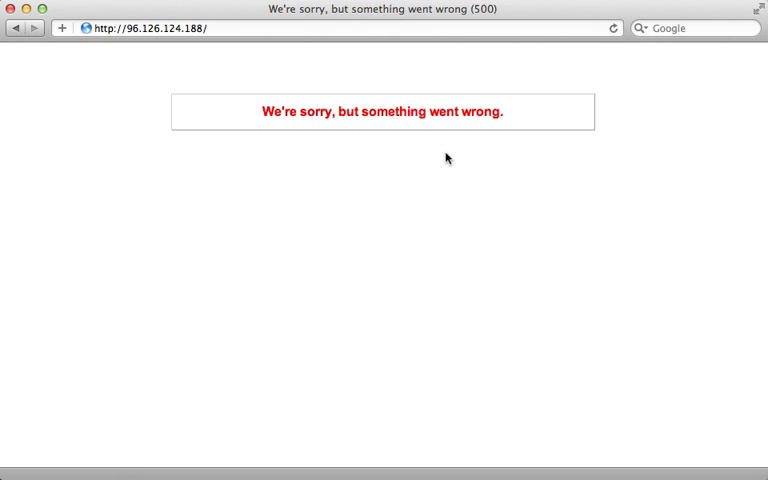
{"action": "mouse_move", "coordinate": [388, 131]}
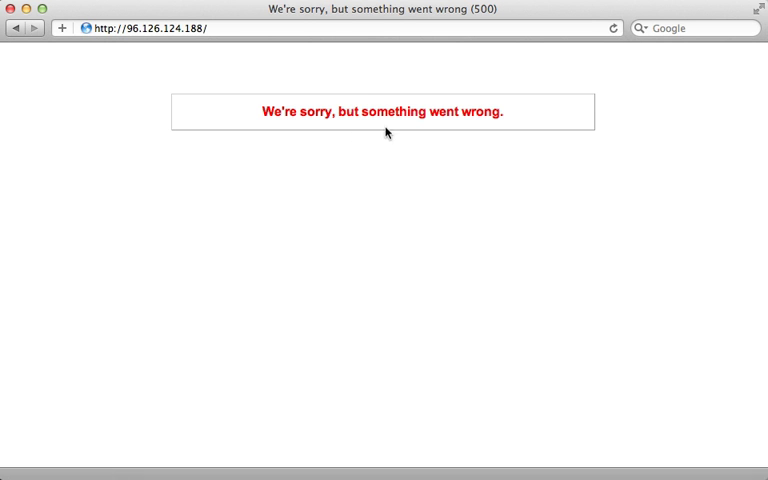
{"action": "mouse_move", "coordinate": [437, 141]}
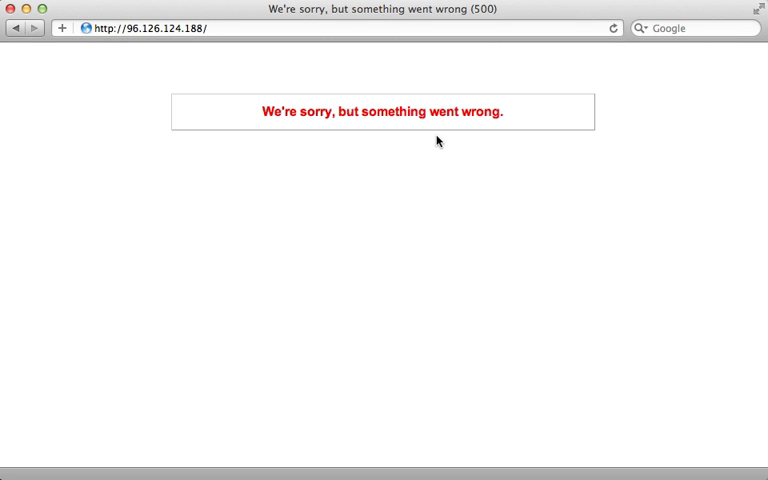
{"action": "mouse_move", "coordinate": [611, 56]}
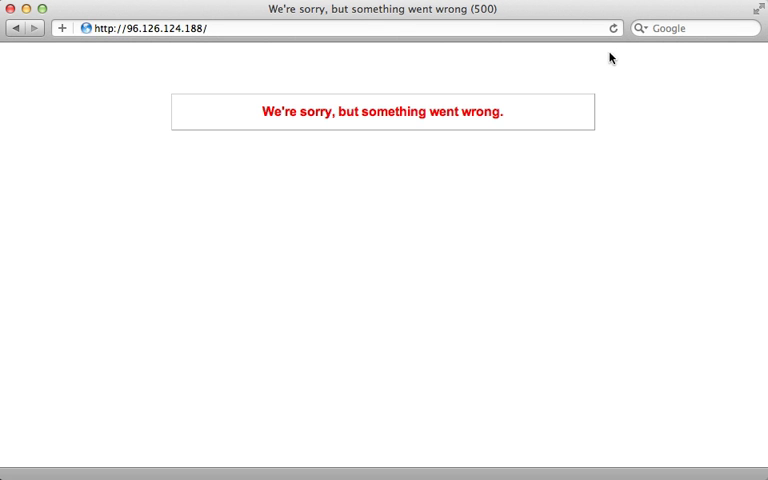
{"action": "left_click", "coordinate": [614, 28]}
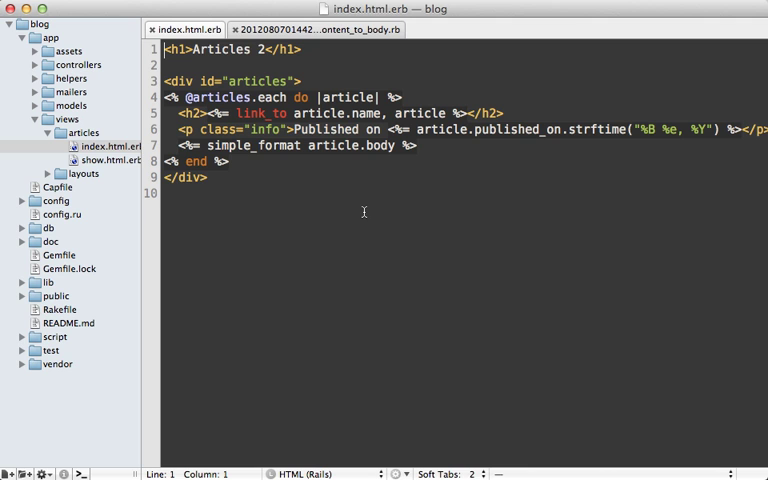
{"action": "mouse_move", "coordinate": [337, 163]}
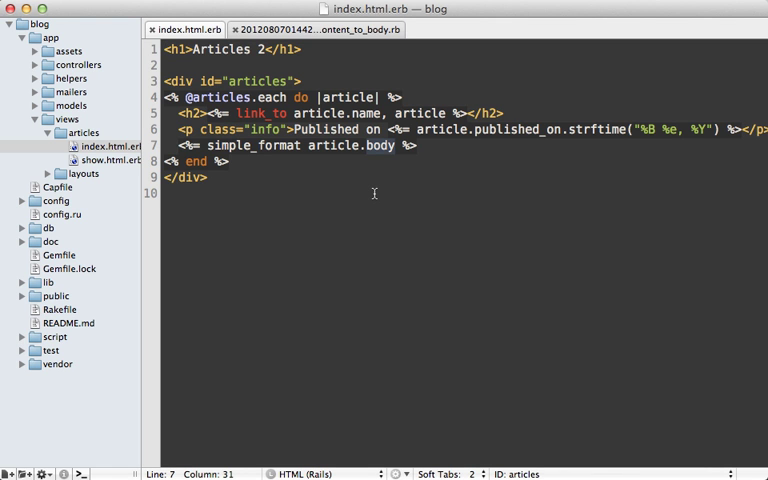
Step: Change article.body to article.content in the simple_format line of index.html.erb
{"action": "type", "text": "content"}
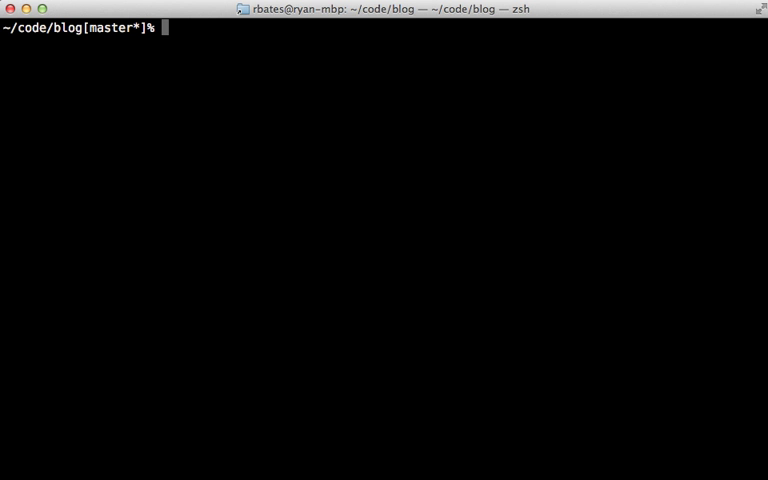
Step: Generate the add_content_to_articles migration with a content:text column
{"action": "type", "text": "rails g migration ad"}
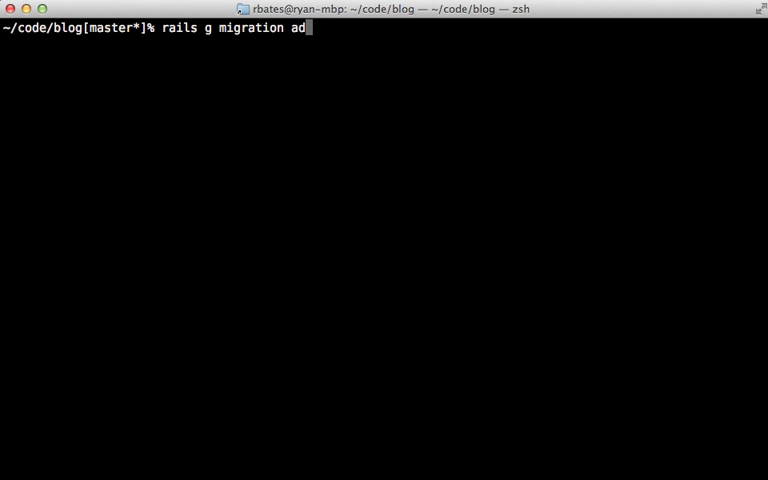
{"action": "type", "text": "d_content_to"}
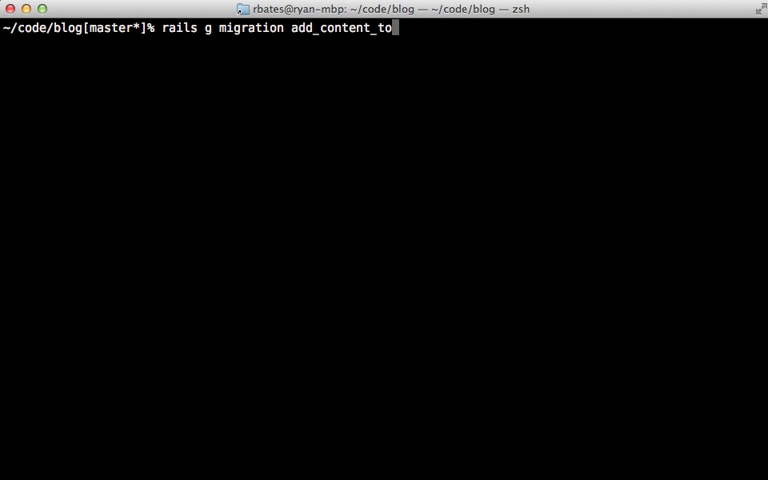
{"action": "type", "text": "articles content:t"}
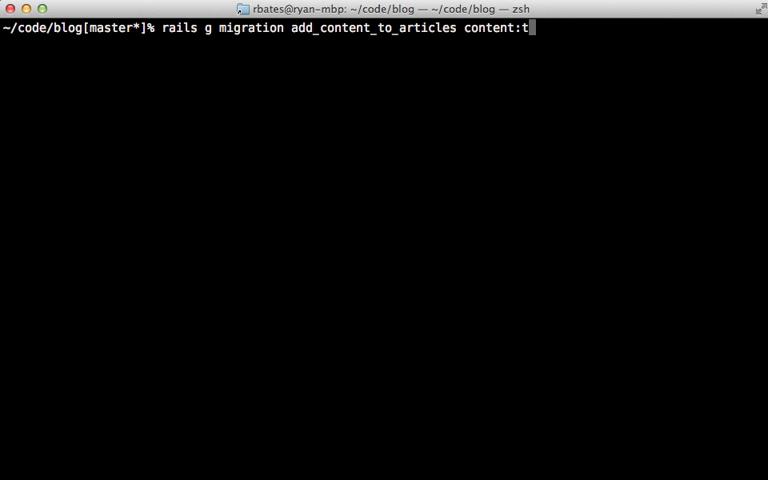
{"action": "key", "text": "Return"}
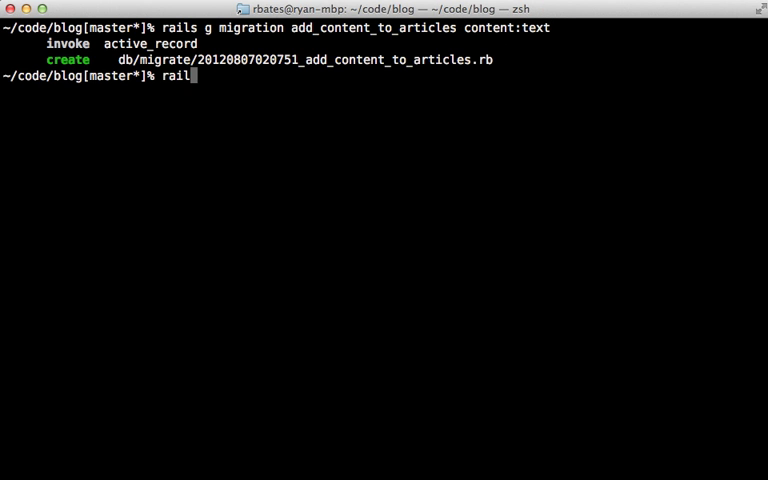
Step: Generate the copy_article_content migration
{"action": "type", "text": "s g migration copy"}
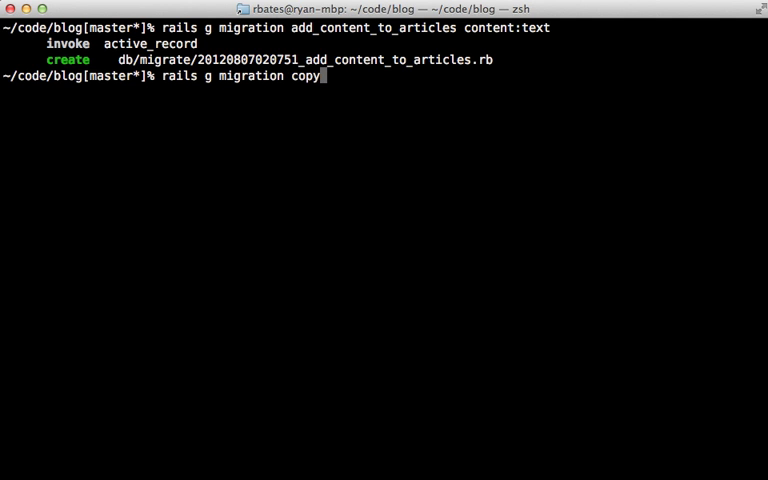
{"action": "type", "text": "_article_content"}
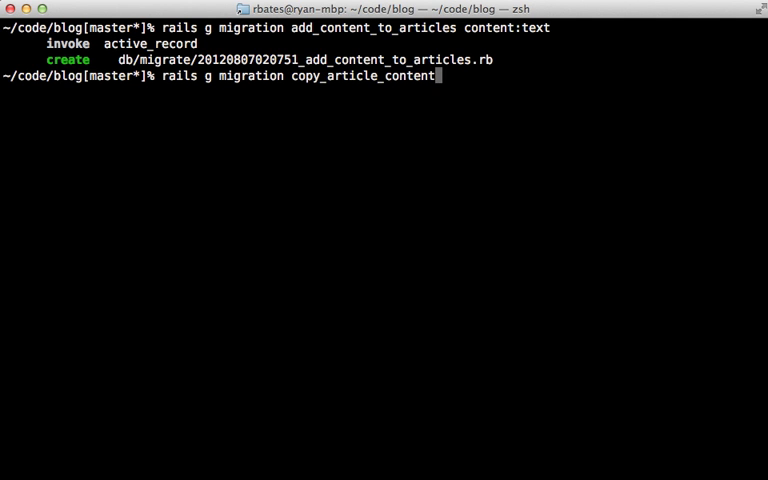
{"action": "key", "text": "Return"}
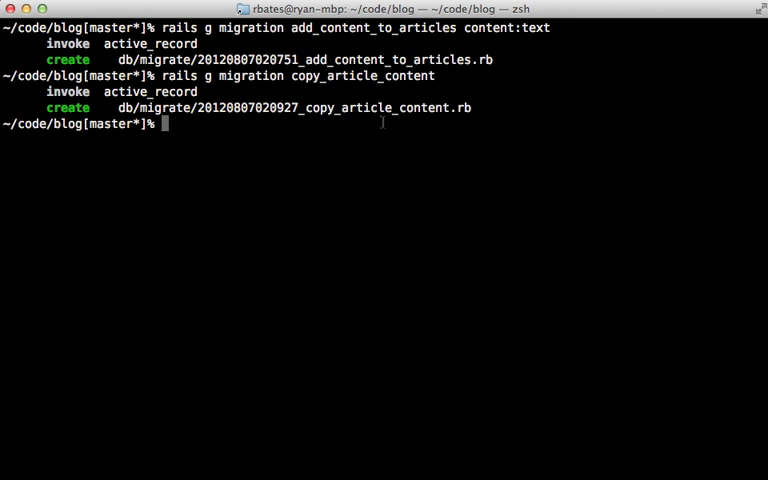
{"action": "mouse_move", "coordinate": [365, 140]}
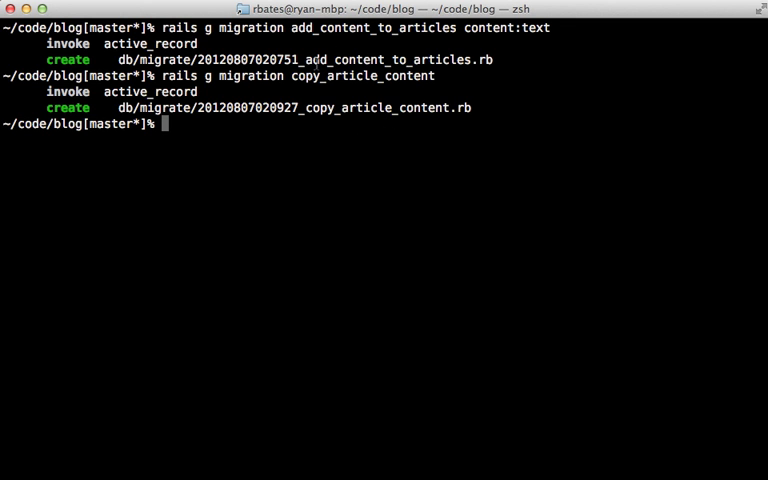
{"action": "mouse_move", "coordinate": [346, 124]}
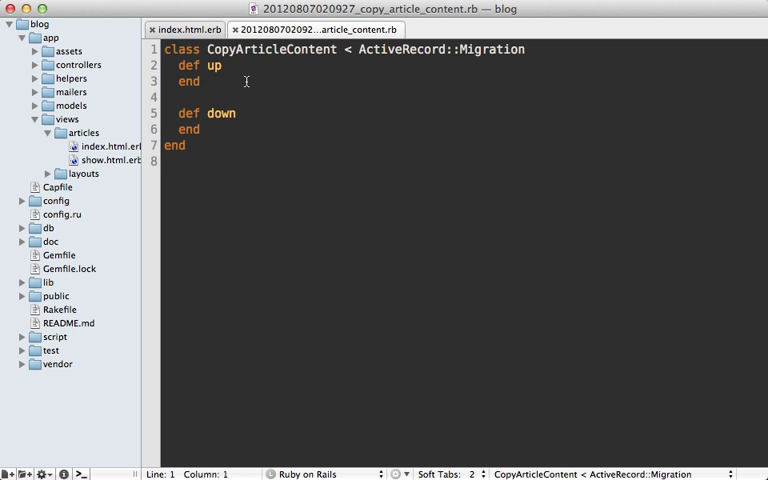
Step: Add execute "update articles set content=body" to up and body=content to down
{"action": "type", "text": "execute \"update"}
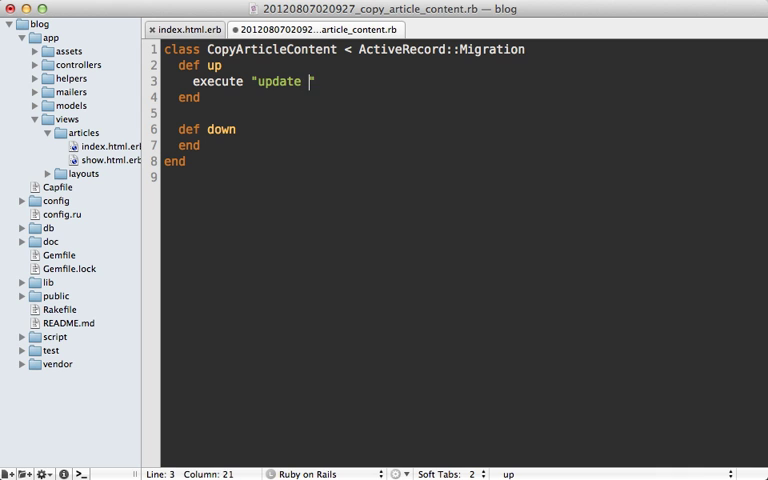
{"action": "type", "text": "articles set content="}
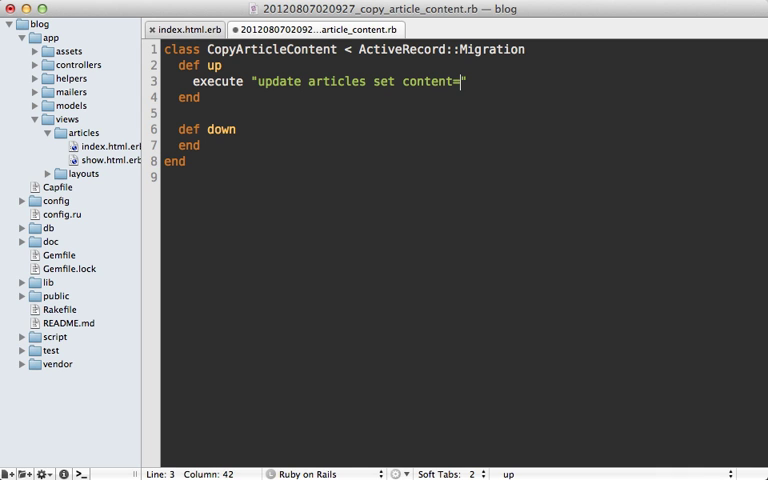
{"action": "type", "text": "body\""}
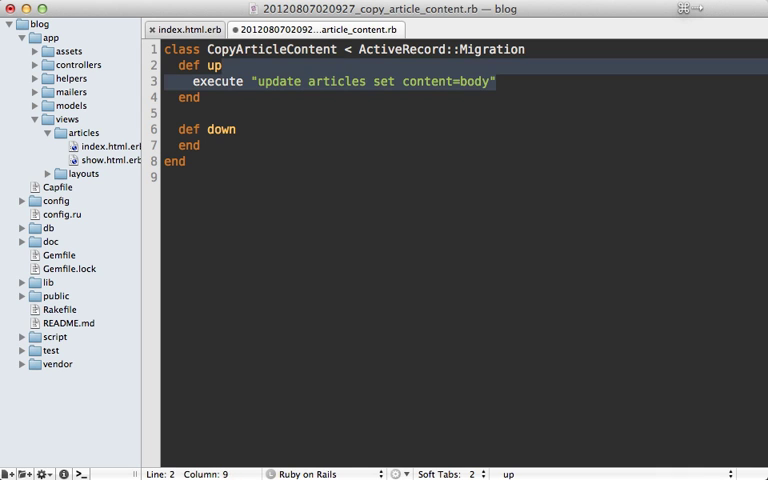
{"action": "type", "text": "execute \"update articles set content=\""}
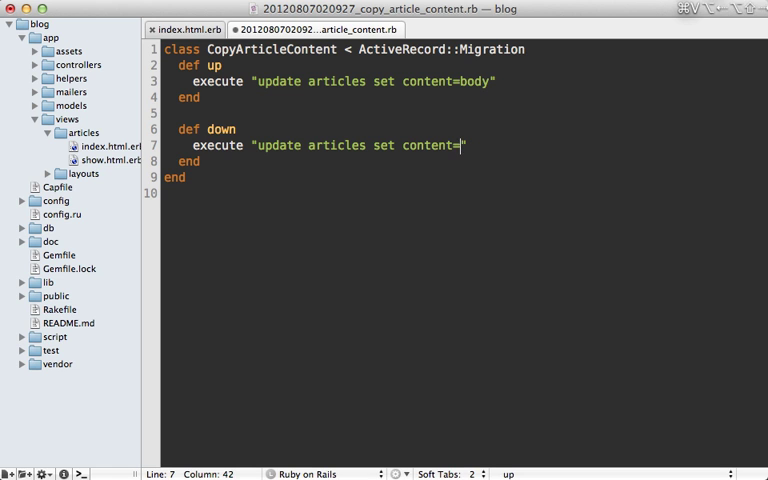
{"action": "type", "text": "body="}
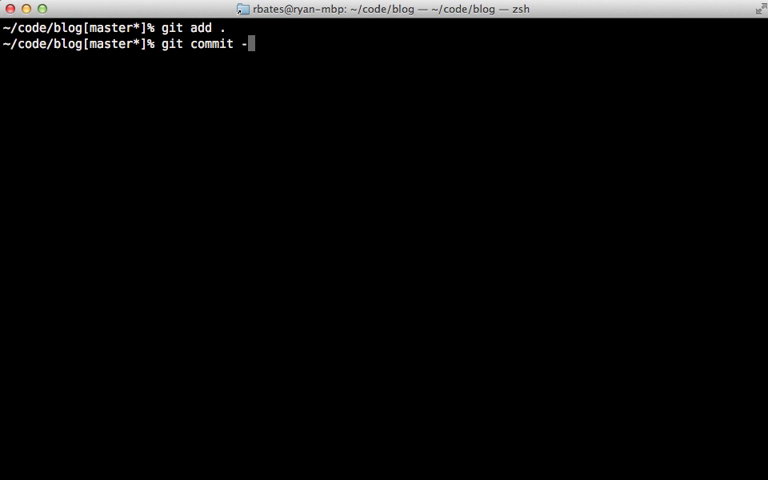
Step: Commit all changes with the message 'add articles content column'
{"action": "type", "text": "am 'add articl"}
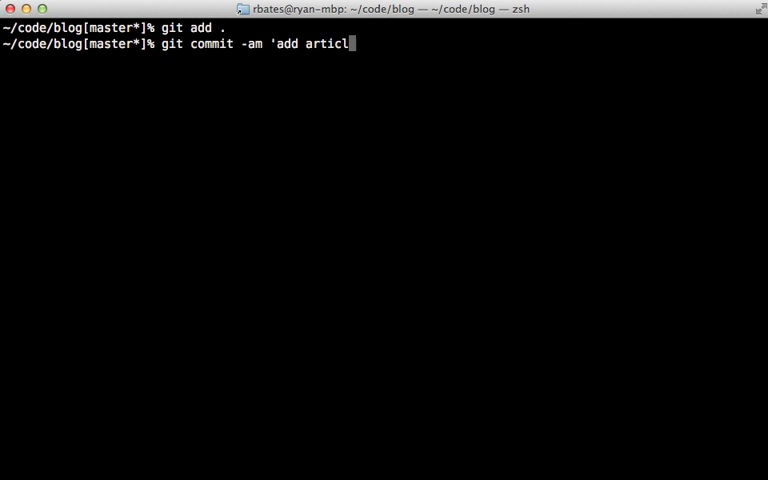
{"action": "type", "text": "es content column'"}
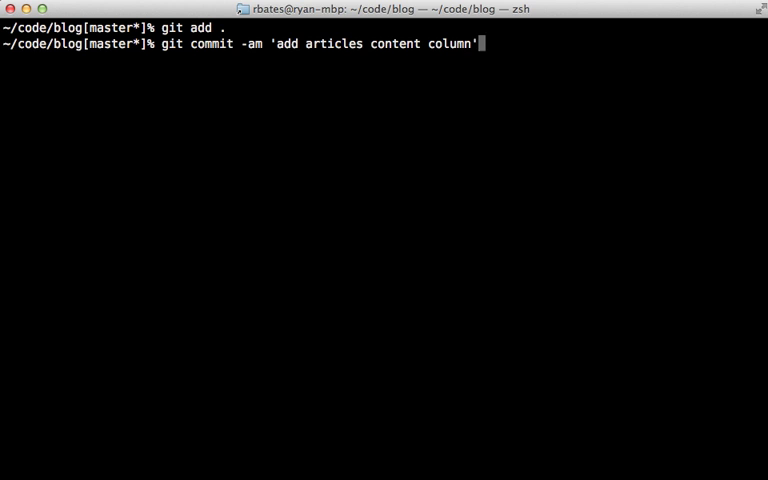
{"action": "key", "text": "Return"}
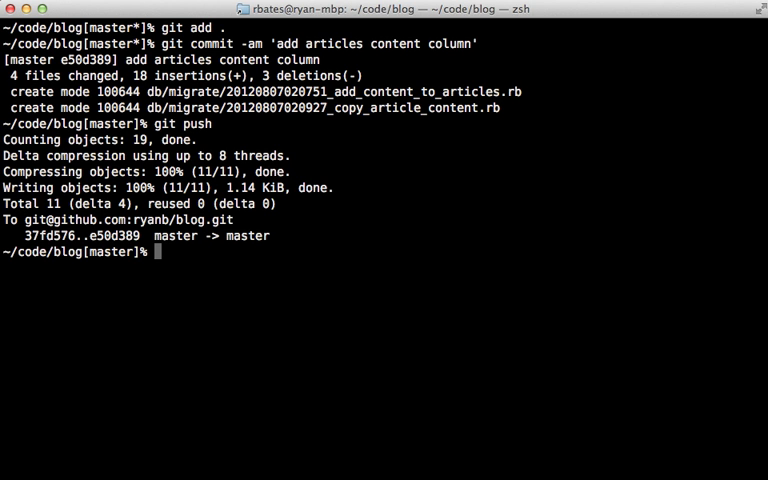
Step: Deploy with cap deploy:migrations and reload the live blog to confirm it works
{"action": "type", "text": "cap deploy:migration"}
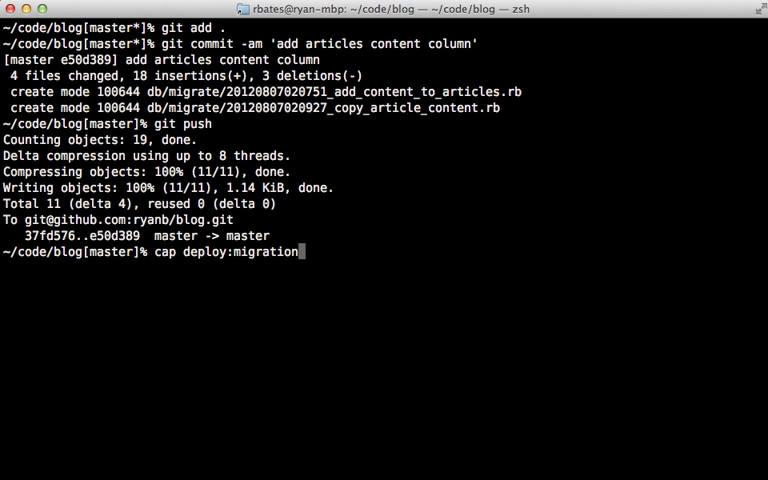
{"action": "key", "text": "Return"}
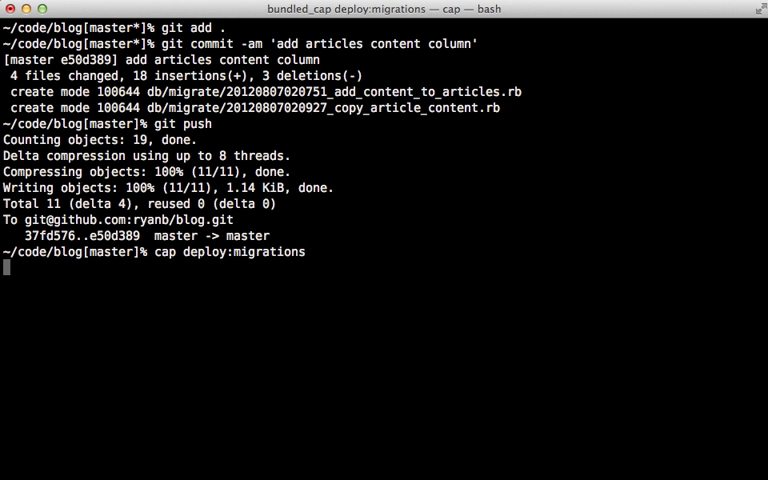
{"action": "key", "text": "Return"}
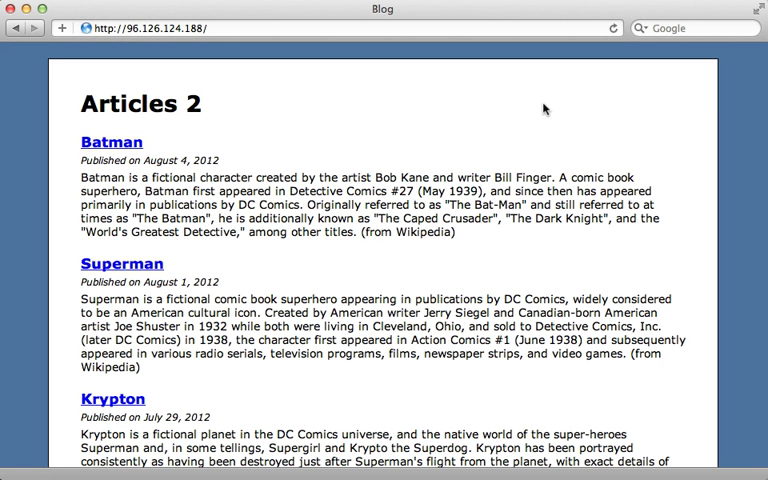
{"action": "left_click", "coordinate": [611, 28]}
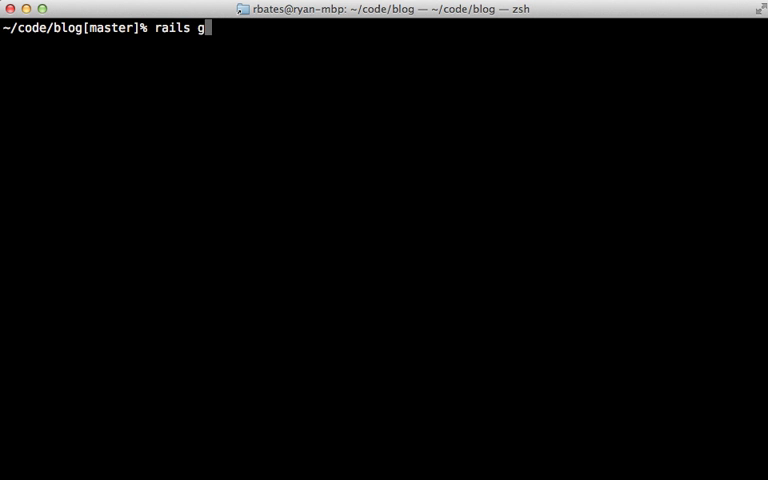
Step: Run rails g migration remove_body_from_articles body:text
{"action": "type", "text": "migration remove"}
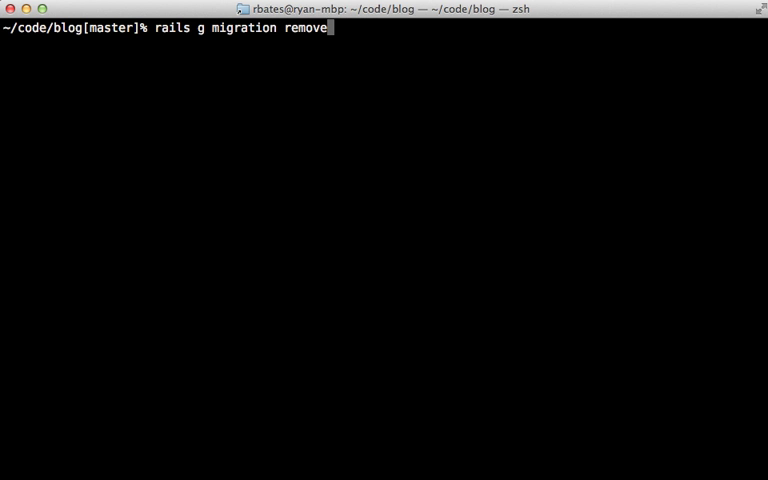
{"action": "type", "text": "_body_"}
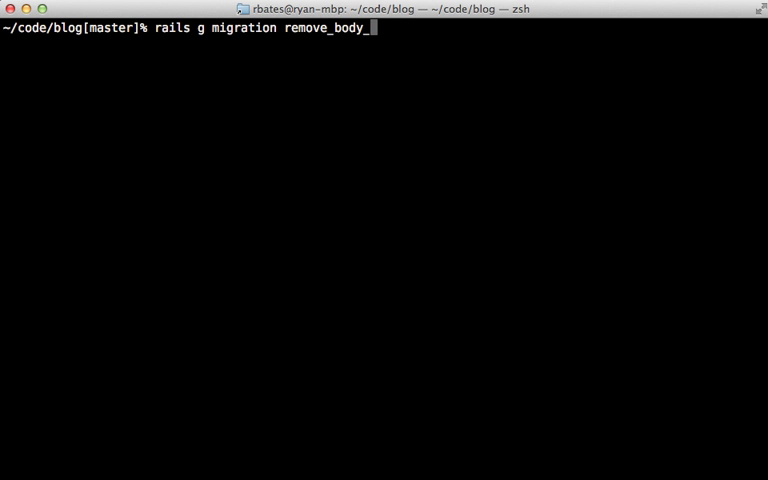
{"action": "type", "text": "from_articl"}
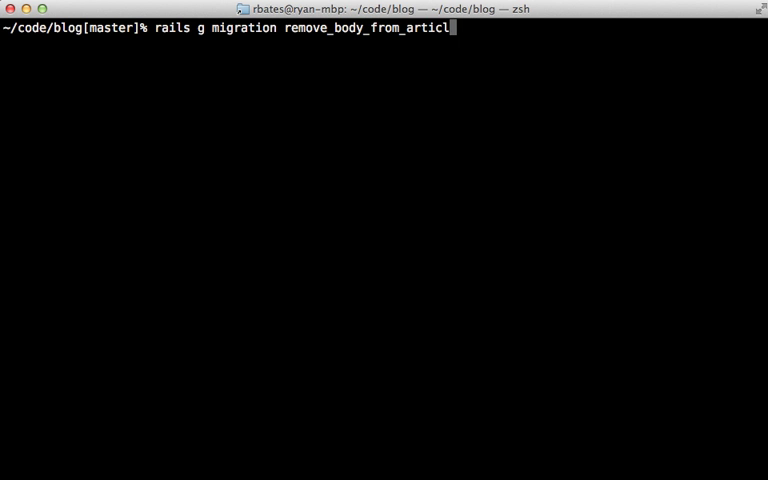
{"action": "type", "text": "es body:"}
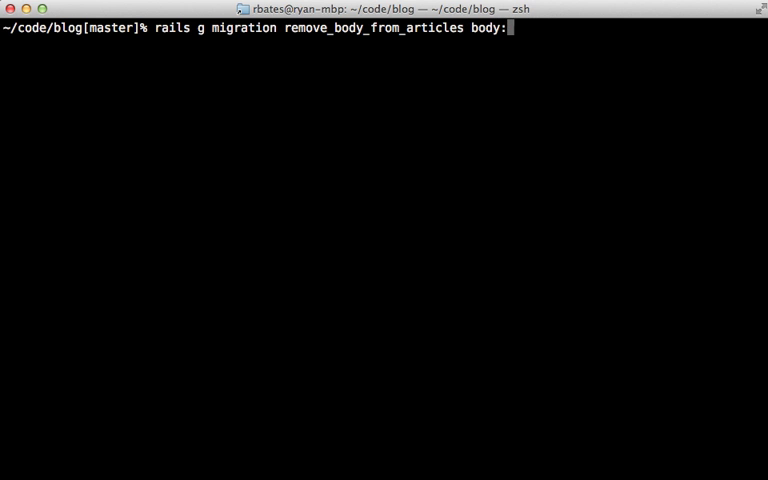
{"action": "type", "text": "text"}
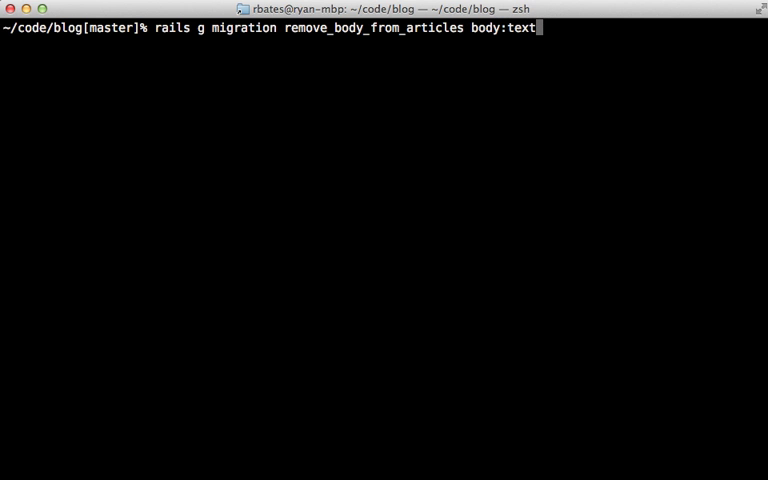
{"action": "key", "text": "Return"}
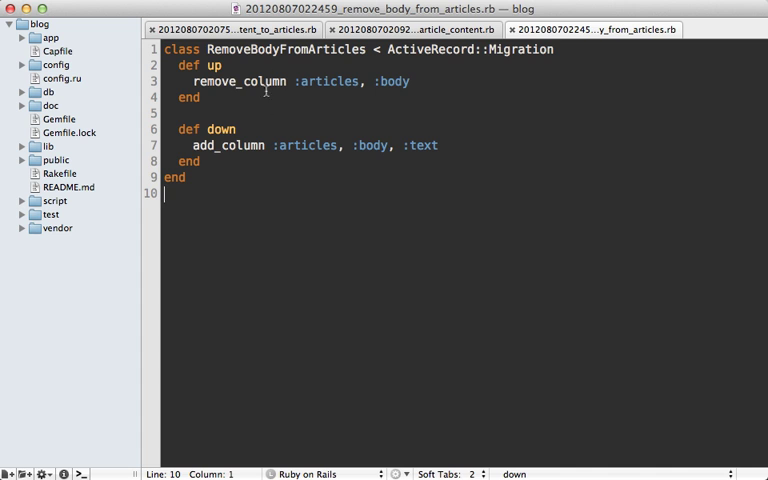
Step: Review the add_content_to_articles, remove_body and copy_article_content migration tabs, ending on copy_article_content
{"action": "left_click", "coordinate": [425, 29]}
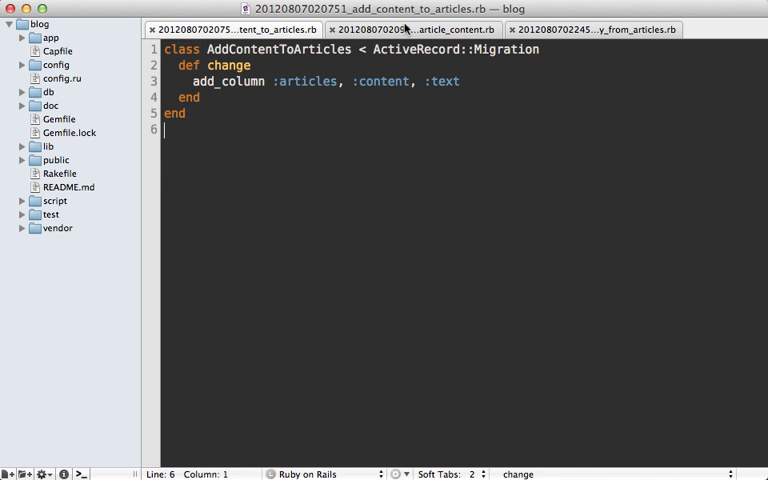
{"action": "left_click", "coordinate": [595, 28]}
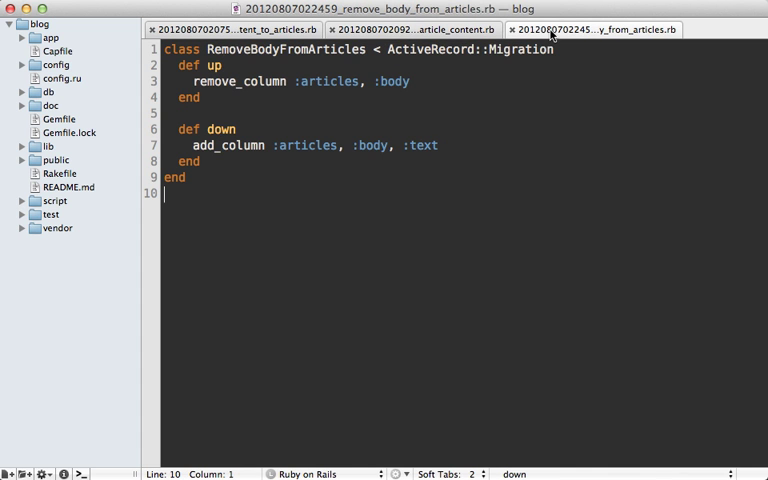
{"action": "mouse_move", "coordinate": [203, 189]}
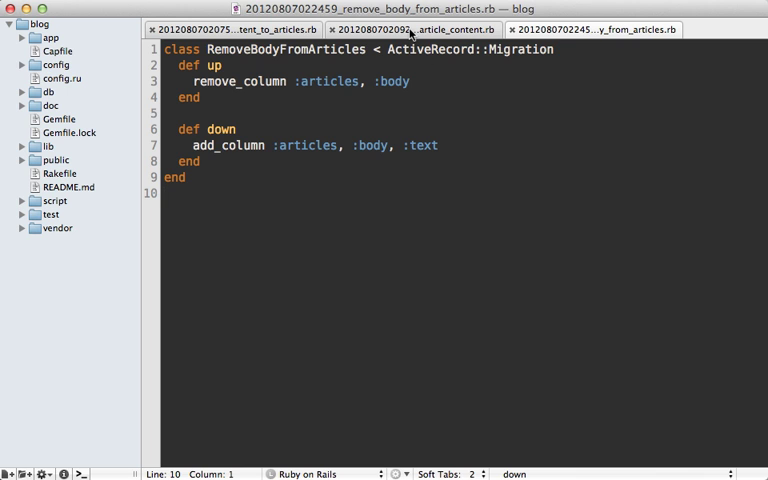
{"action": "left_click", "coordinate": [410, 29]}
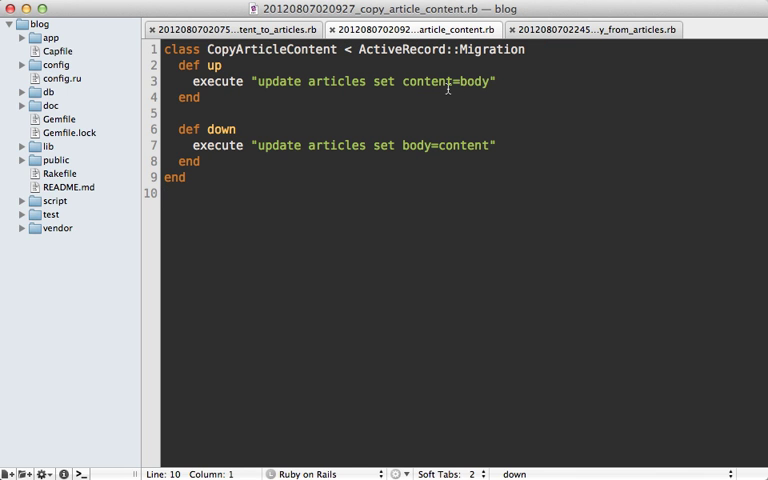
{"action": "mouse_move", "coordinate": [456, 98]}
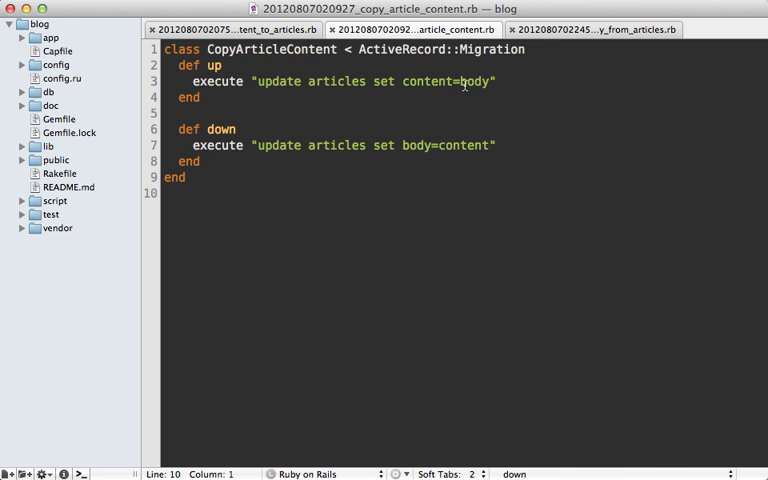
{"action": "mouse_move", "coordinate": [459, 92]}
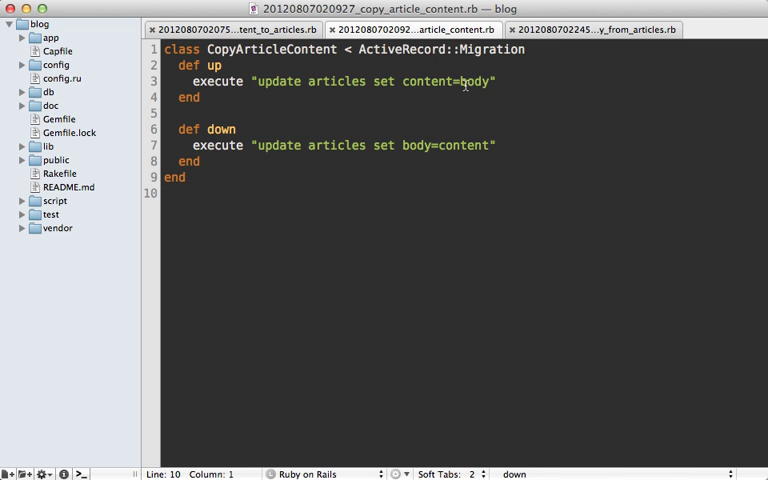
{"action": "mouse_move", "coordinate": [446, 92]}
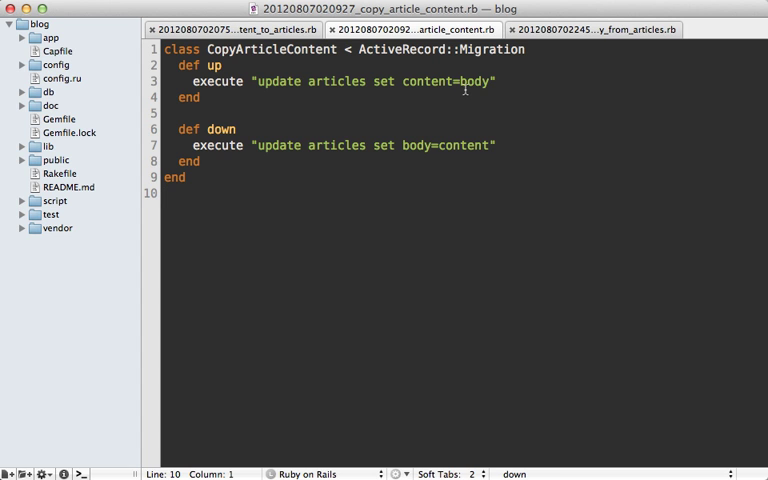
{"action": "mouse_move", "coordinate": [446, 96]}
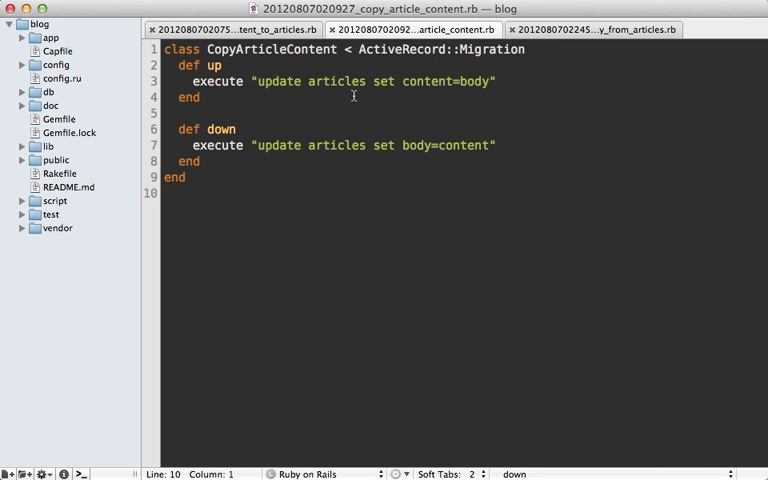
{"action": "mouse_move", "coordinate": [307, 89]}
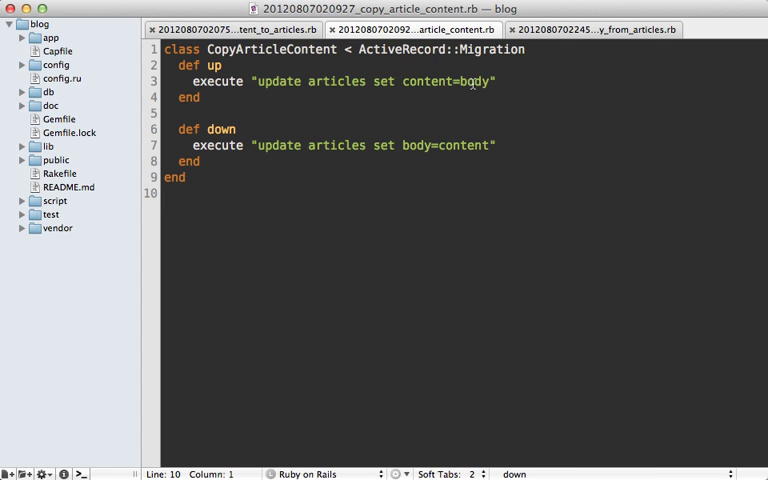
{"action": "mouse_move", "coordinate": [436, 98]}
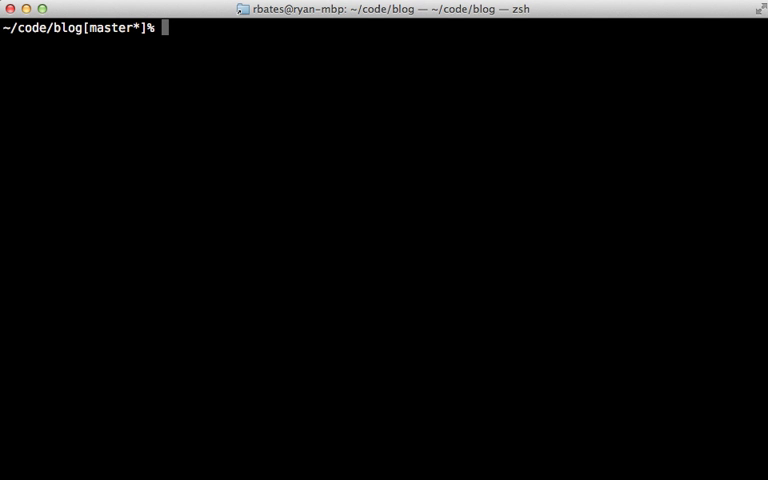
Step: Run cap deploy:web:disable to upload maintenance.html and take the blog offline
{"action": "type", "text": "cap"}
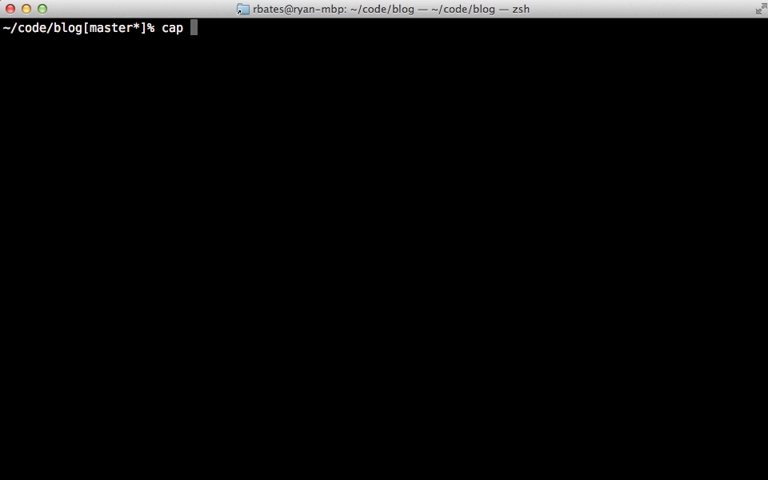
{"action": "type", "text": "deploy:web:disable"}
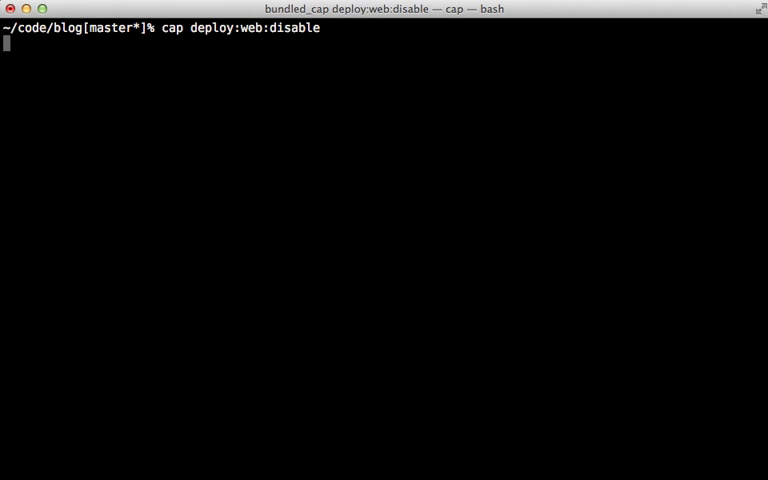
{"action": "key", "text": "Return"}
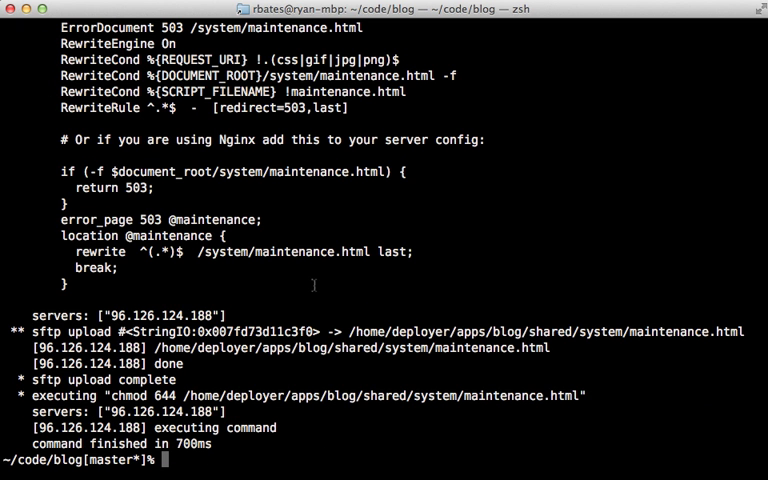
{"action": "scroll", "scroll_direction": "up", "scroll_amount": 3}
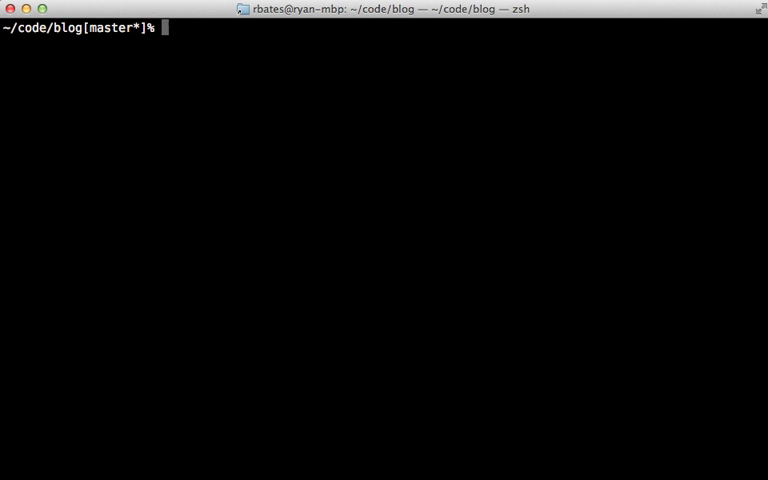
Step: Run cap nginx:setup on the server, then confirm the site shows the maintenance page
{"action": "type", "text": "cap nginx:set"}
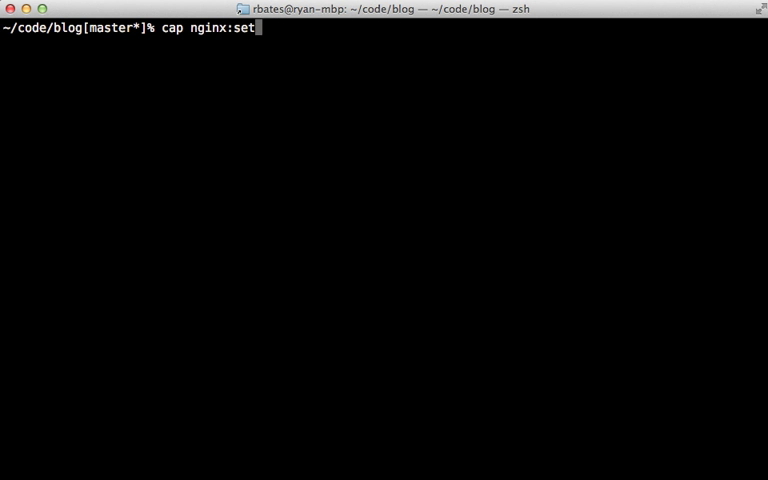
{"action": "type", "text": "up"}
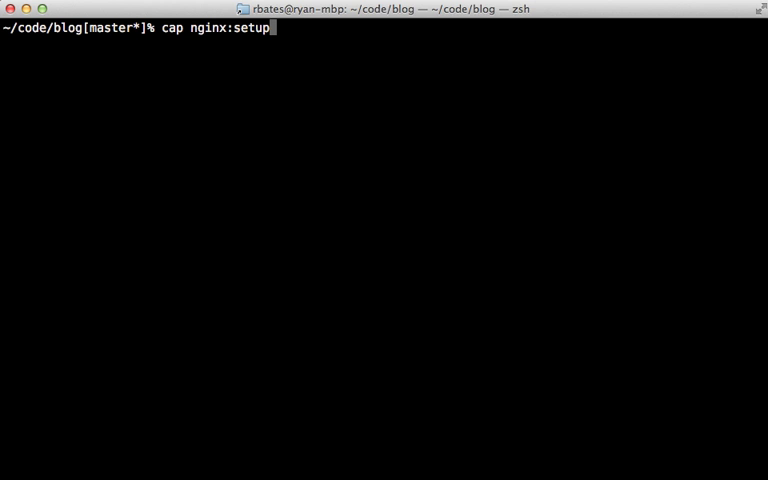
{"action": "key", "text": "Return"}
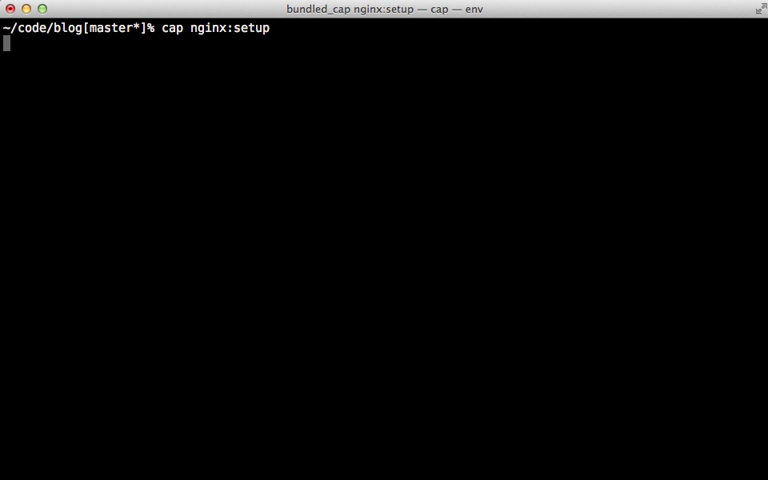
{"action": "key", "text": "Return"}
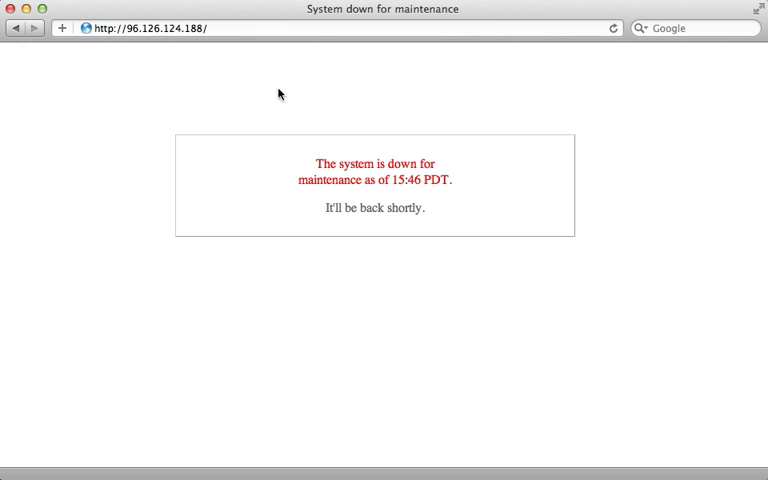
{"action": "mouse_move", "coordinate": [405, 162]}
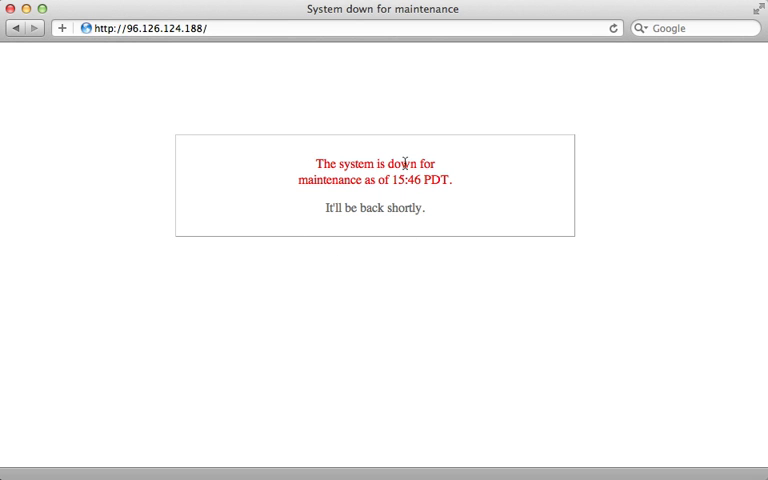
{"action": "mouse_move", "coordinate": [350, 238]}
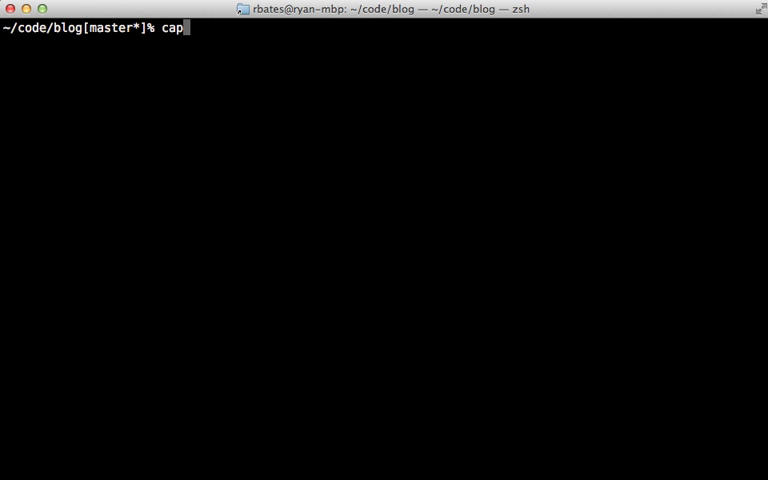
Step: Print the cap -e deploy:web:disable help on customizing the maintenance template
{"action": "type", "text": "-e"}
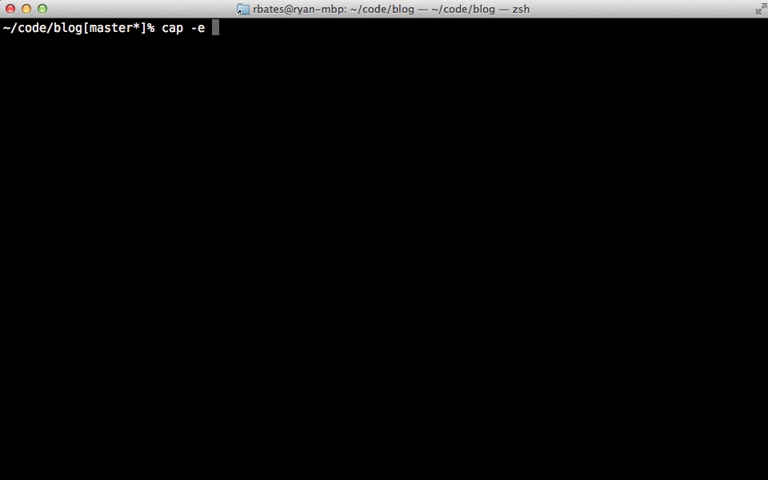
{"action": "type", "text": "deploy:web:disable"}
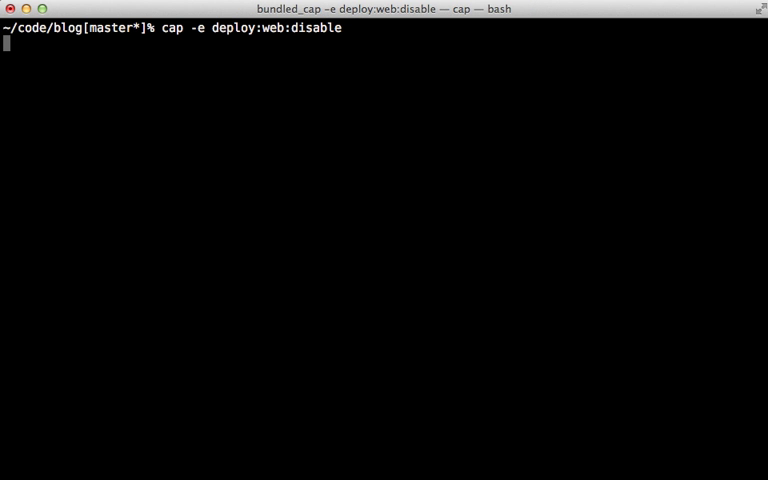
{"action": "key", "text": "Return"}
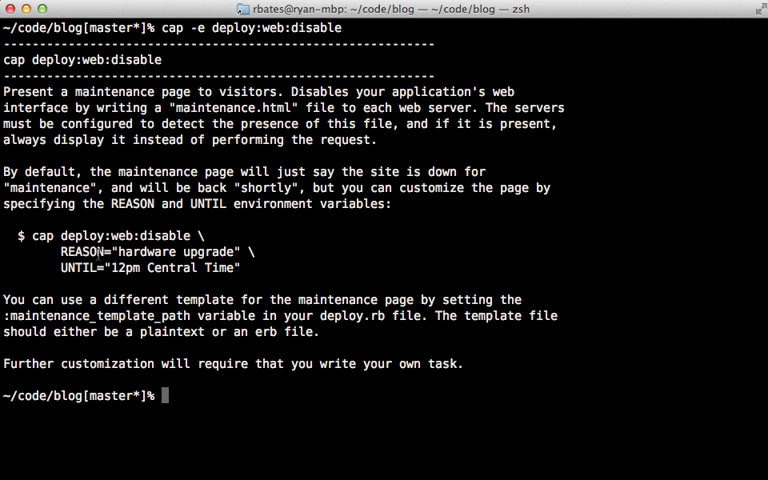
{"action": "double_click", "coordinate": [84, 251]}
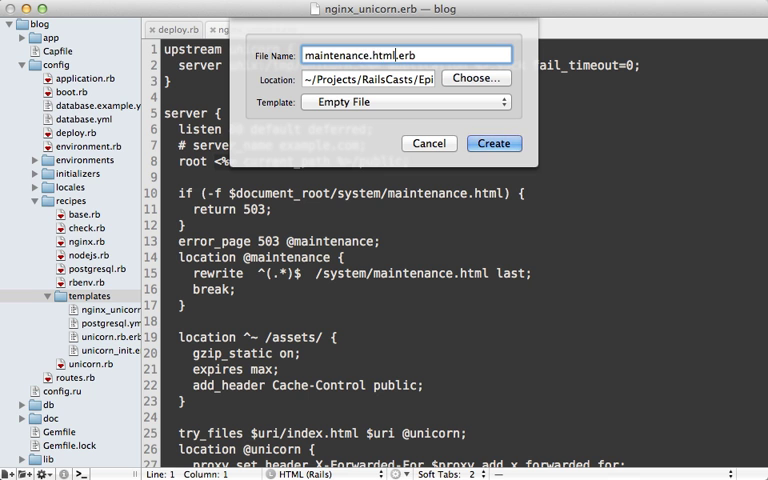
Step: Create maintenance.html.erb in recipes/templates containing the pasted down-for-reason page HTML
{"action": "left_click", "coordinate": [493, 143]}
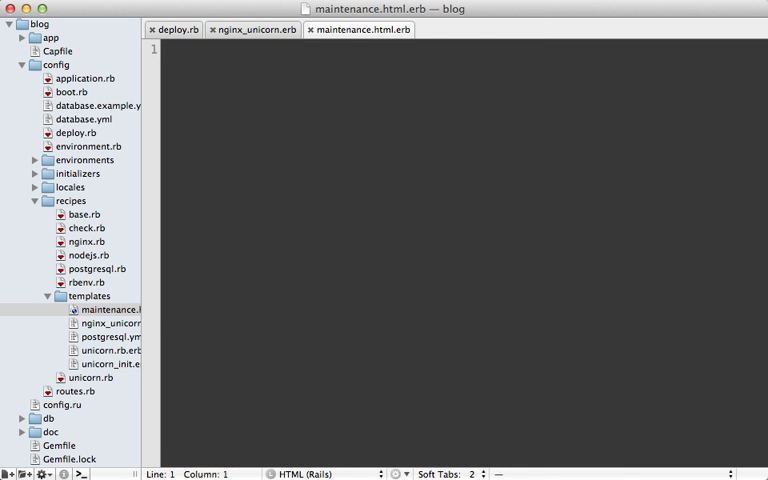
{"action": "left_click", "coordinate": [106, 309]}
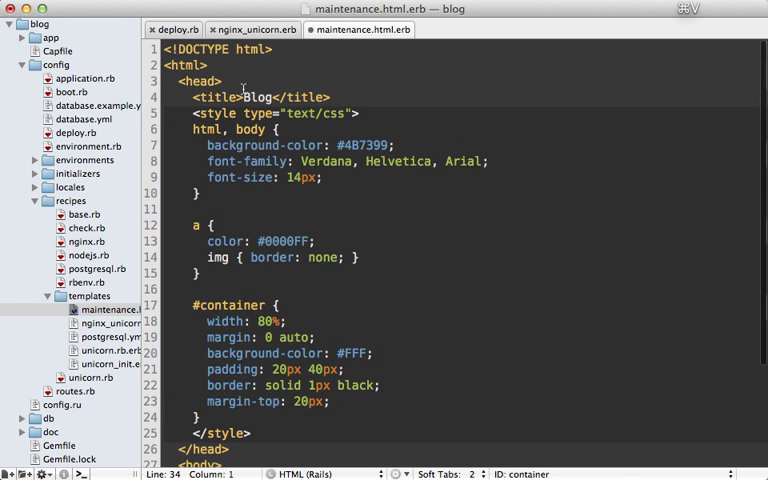
{"action": "scroll", "scroll_direction": "down", "scroll_amount": 3}
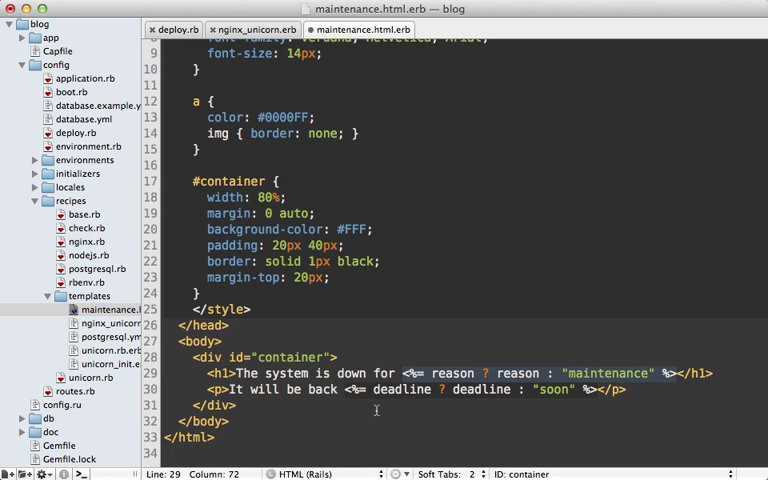
{"action": "left_click", "coordinate": [588, 390]}
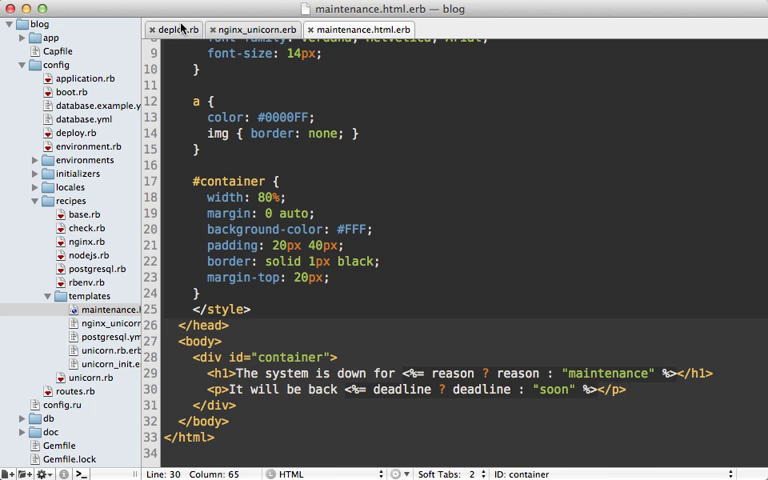
Step: In deploy.rb, set :maintenance_template_path to the recipes/templates/maintenance template
{"action": "left_click", "coordinate": [176, 29]}
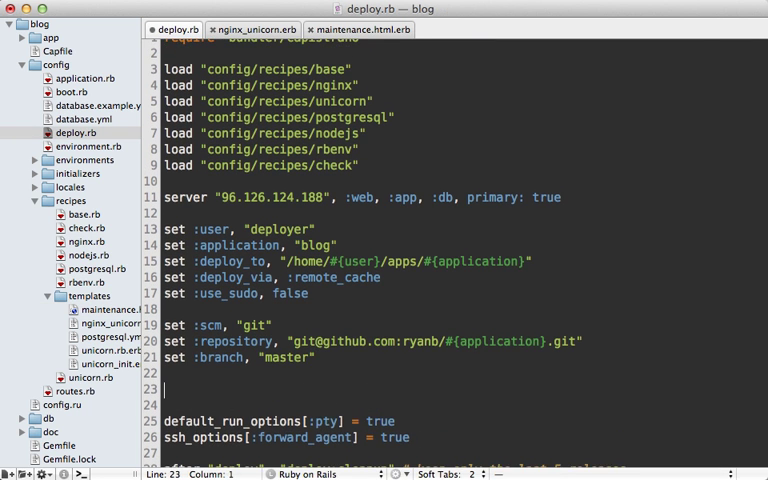
{"action": "type", "text": "set :maintenance_template_path, File.expand_path(\"../recipes/templates/maintenance."}
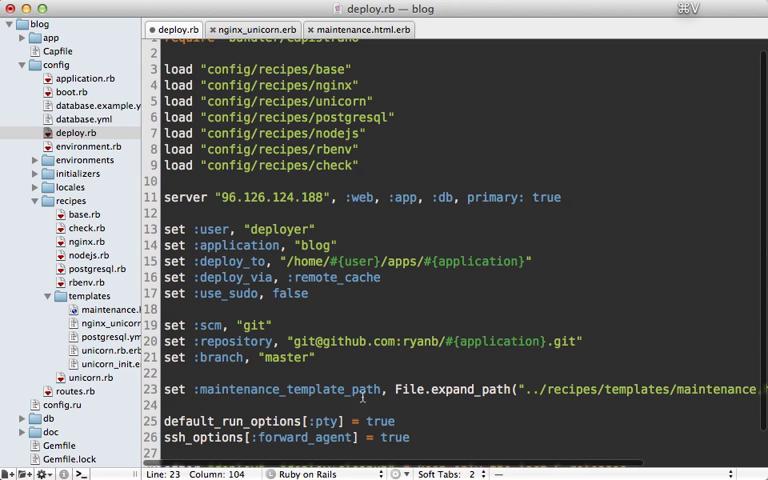
{"action": "scroll", "scroll_direction": "right", "scroll_amount": 3}
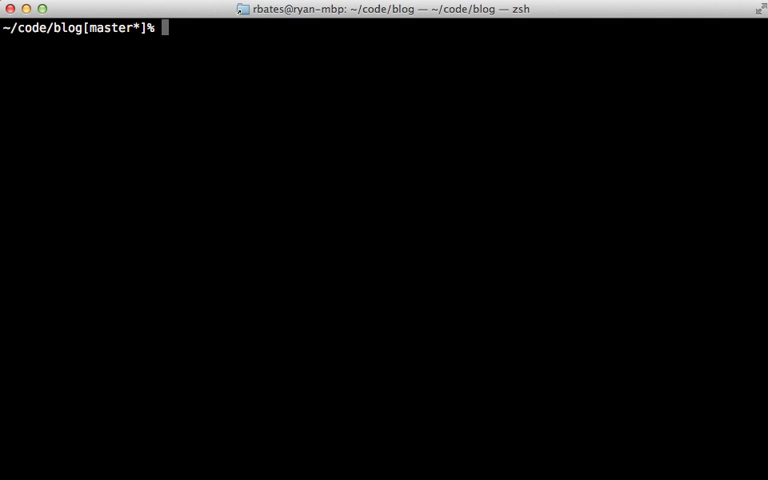
Step: Rerun cap deploy:web:disable to show the custom maintenance page, then start deploy:web:enable
{"action": "type", "text": "cap deploy"}
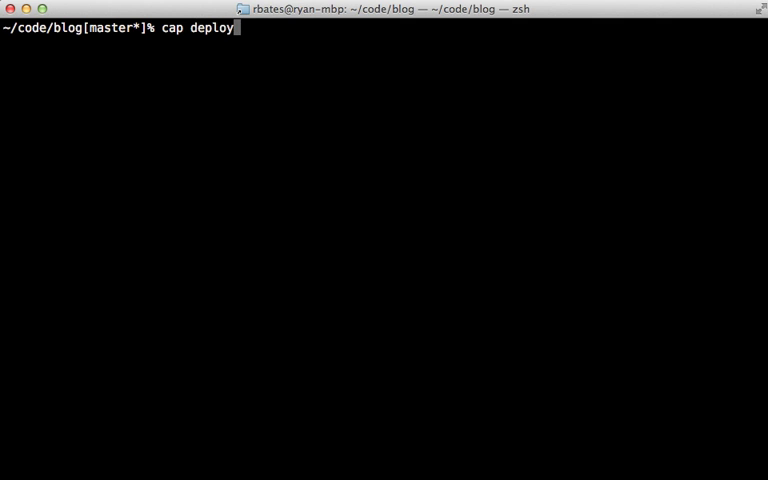
{"action": "type", "text": ":web:disable"}
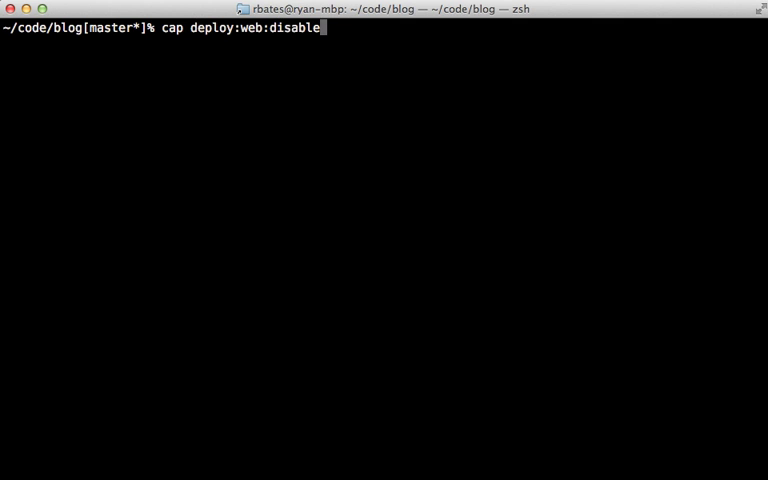
{"action": "key", "text": "Return"}
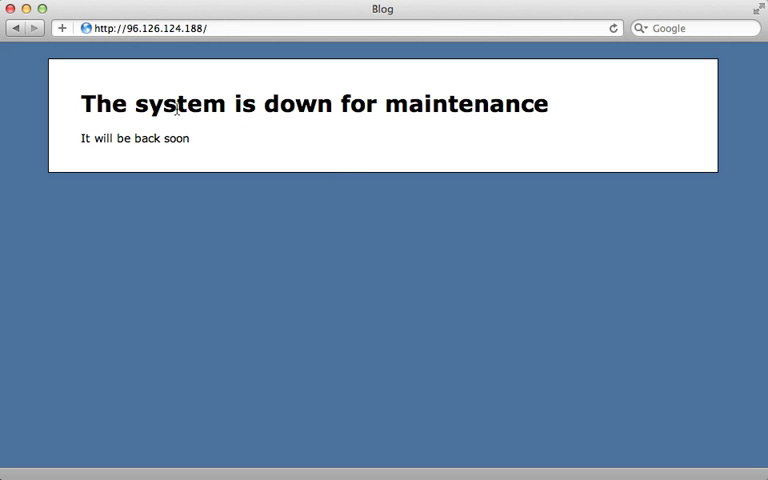
{"action": "mouse_move", "coordinate": [249, 144]}
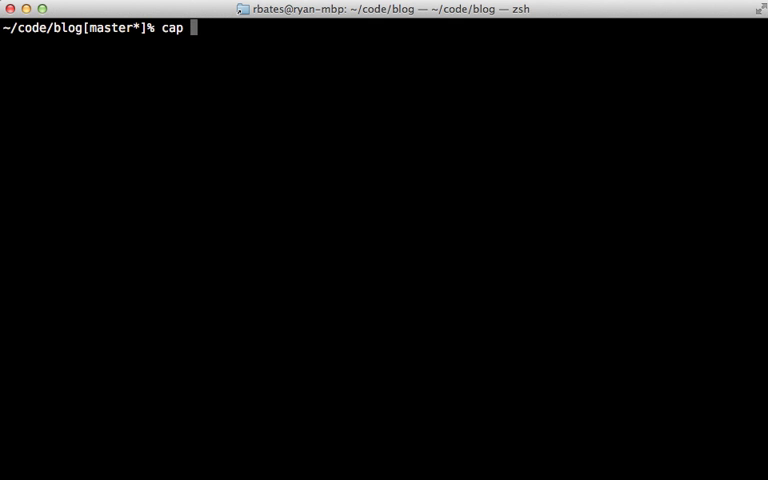
{"action": "type", "text": "deploy:web:"}
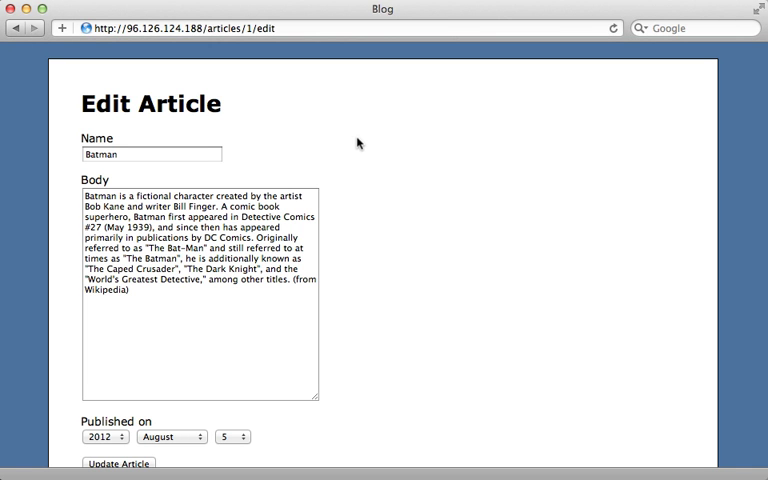
{"action": "mouse_move", "coordinate": [200, 133]}
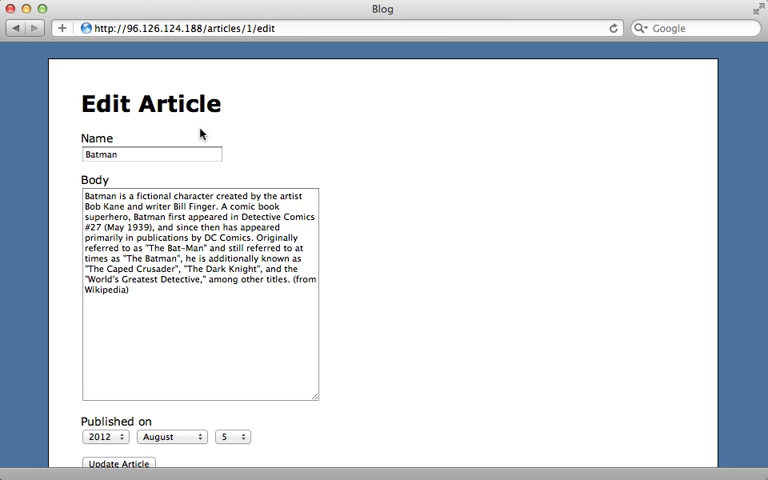
{"action": "mouse_move", "coordinate": [73, 184]}
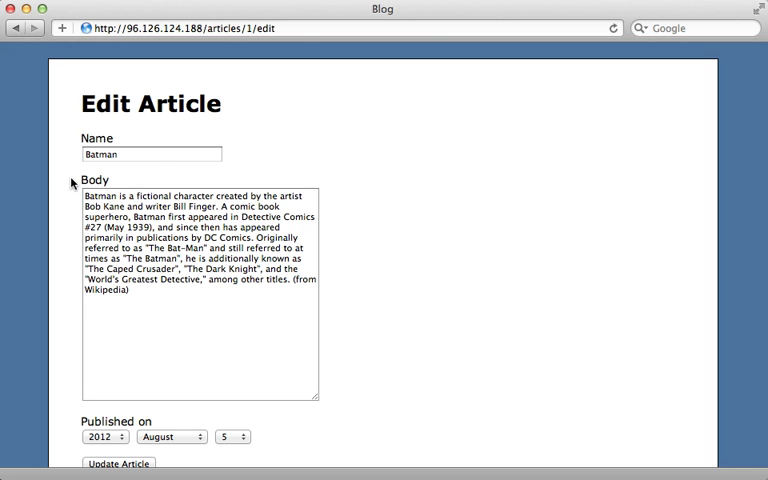
{"action": "mouse_move", "coordinate": [135, 188]}
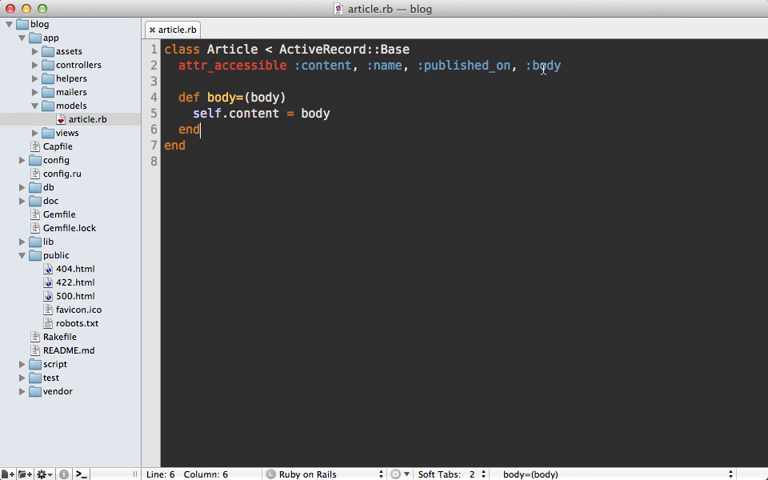
{"action": "mouse_move", "coordinate": [375, 125]}
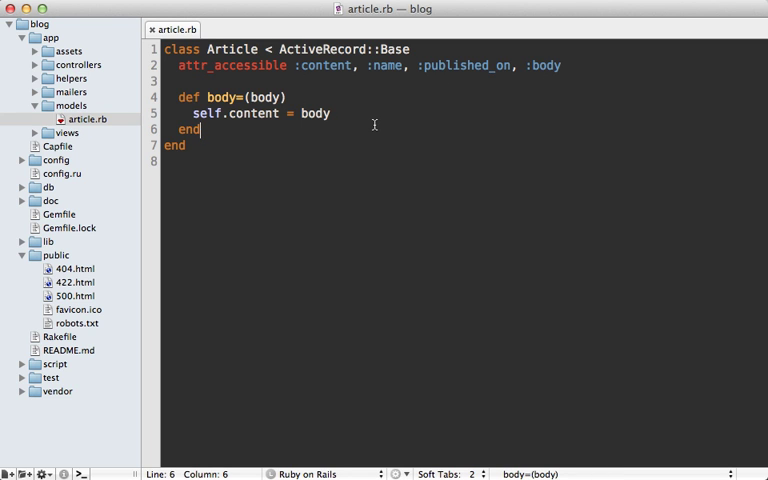
{"action": "mouse_move", "coordinate": [350, 125]}
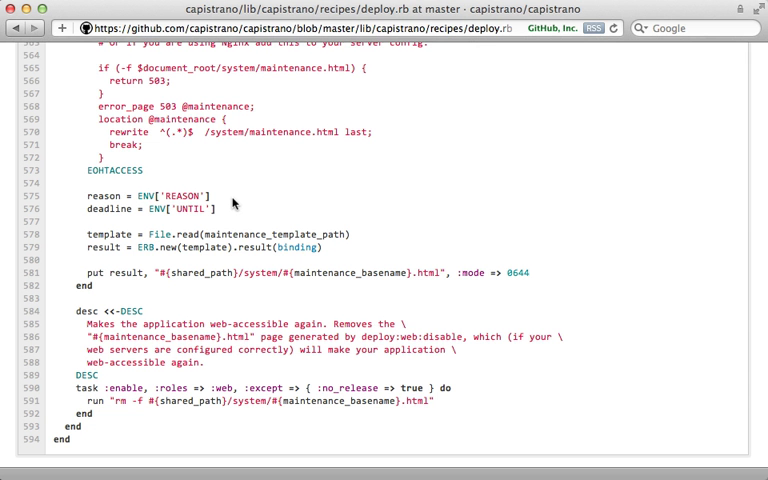
{"action": "mouse_move", "coordinate": [230, 197]}
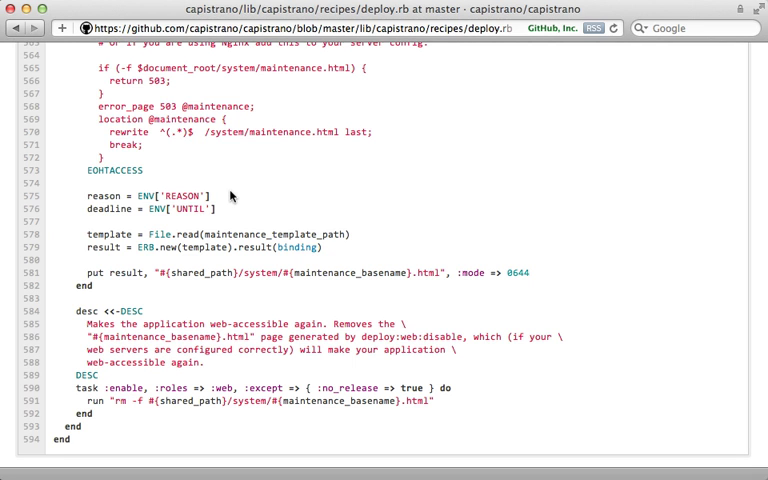
{"action": "mouse_move", "coordinate": [162, 299]}
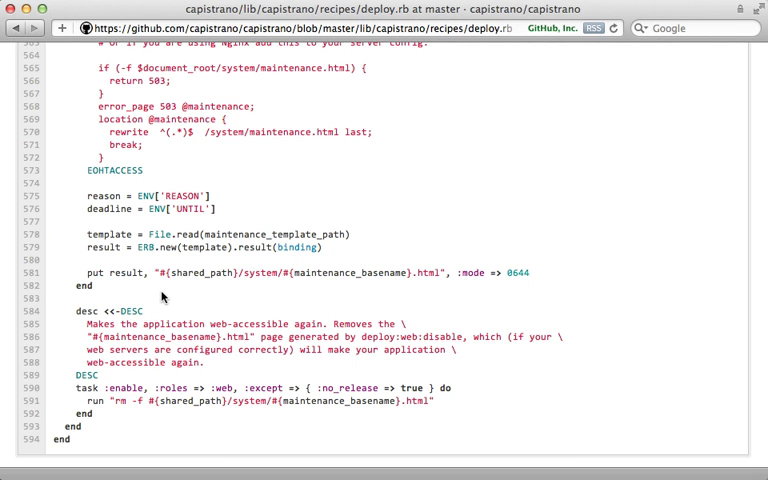